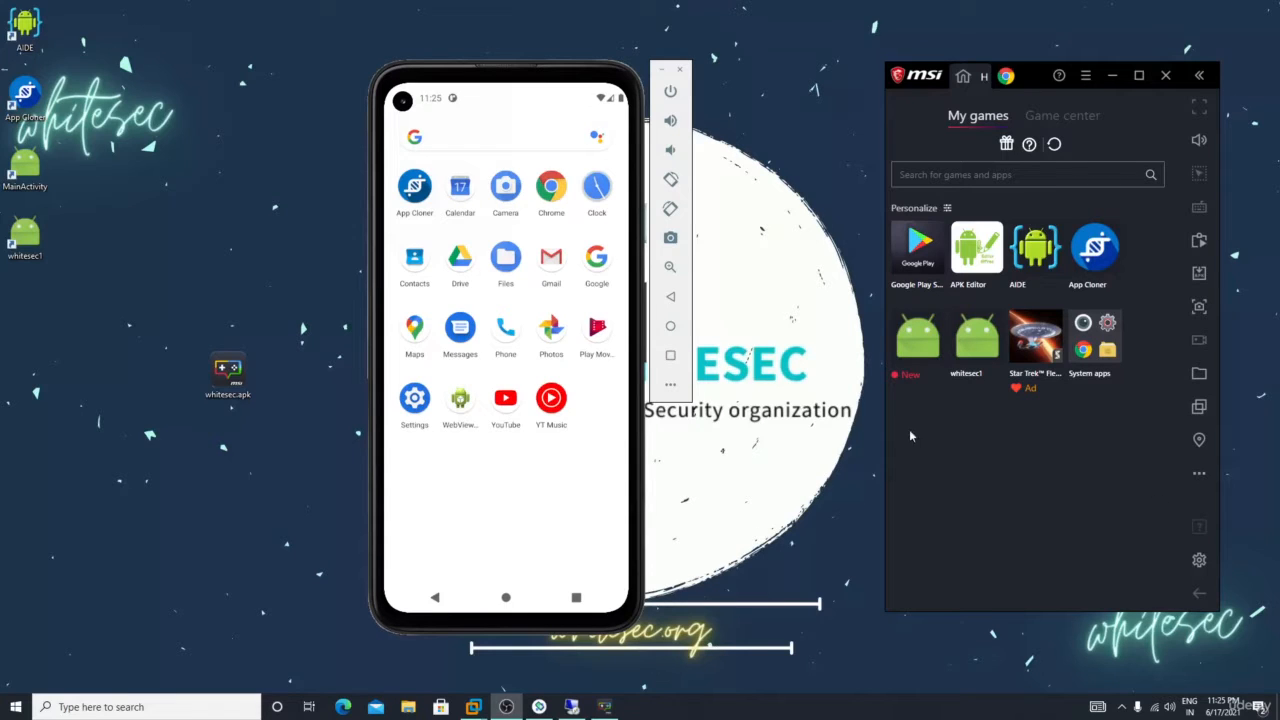
{"action": "mouse_move", "coordinate": [848, 488]}
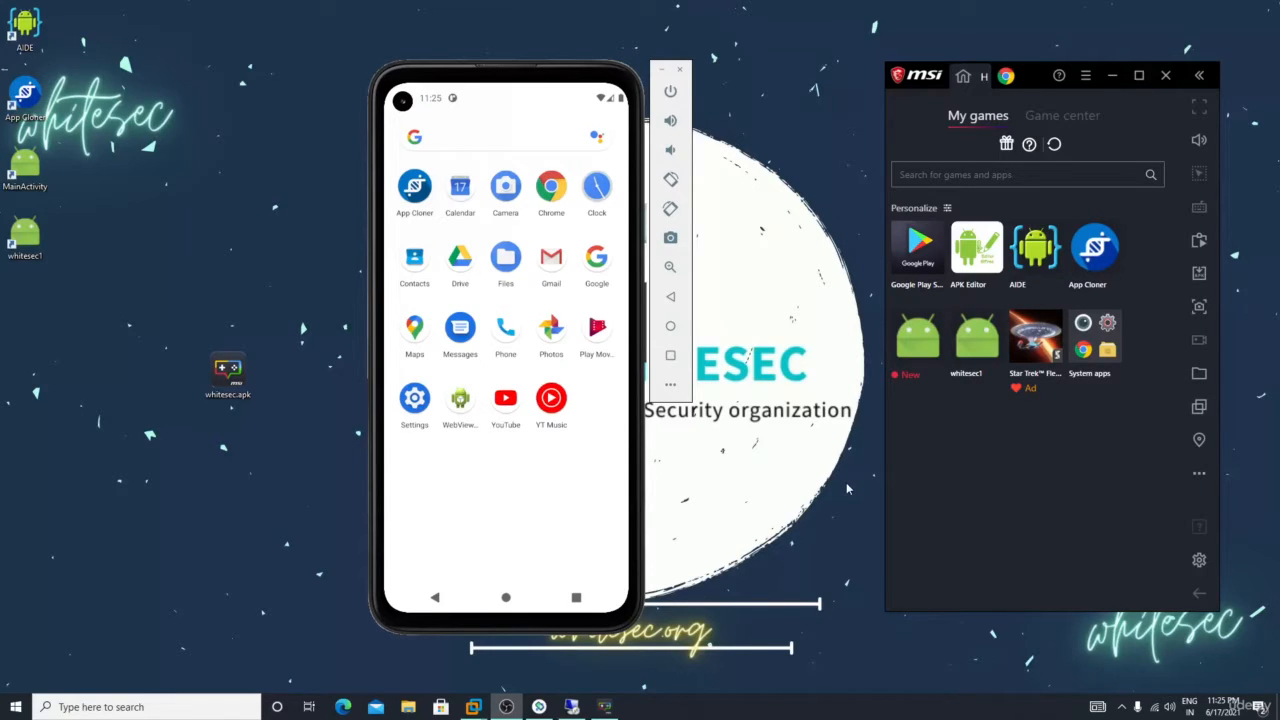
{"action": "mouse_move", "coordinate": [312, 580]}
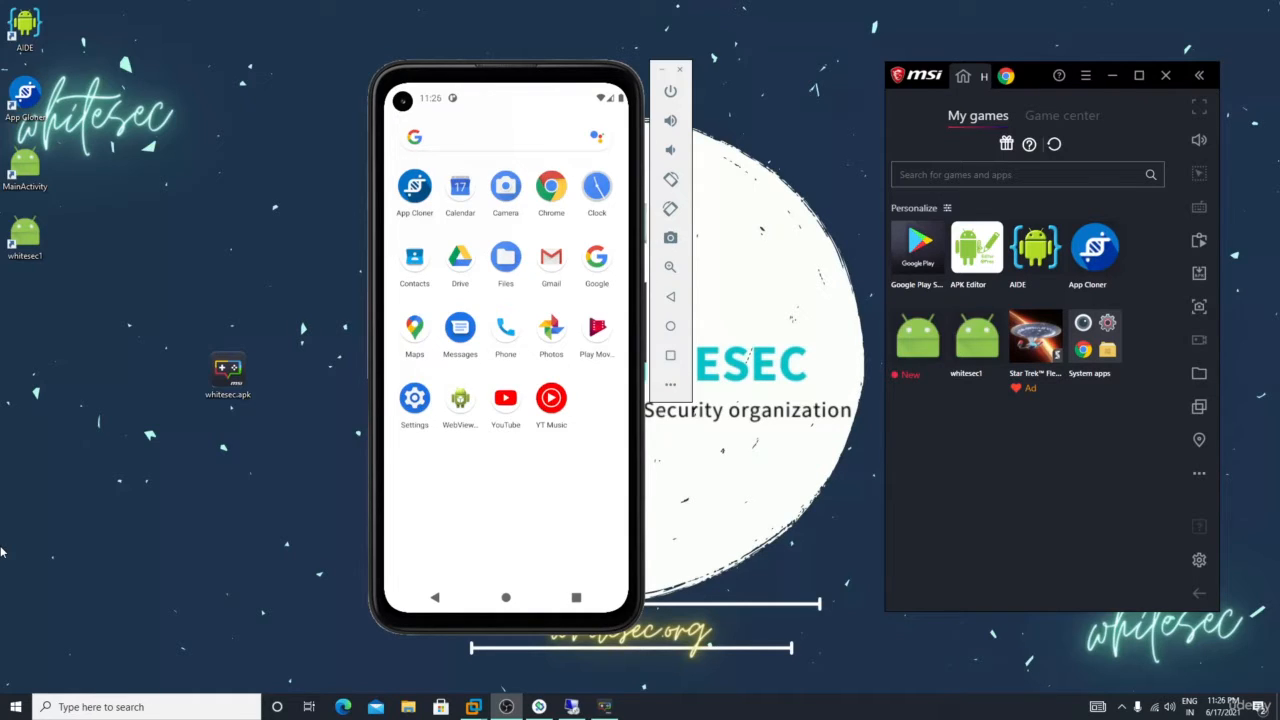
{"action": "mouse_move", "coordinate": [380, 408]}
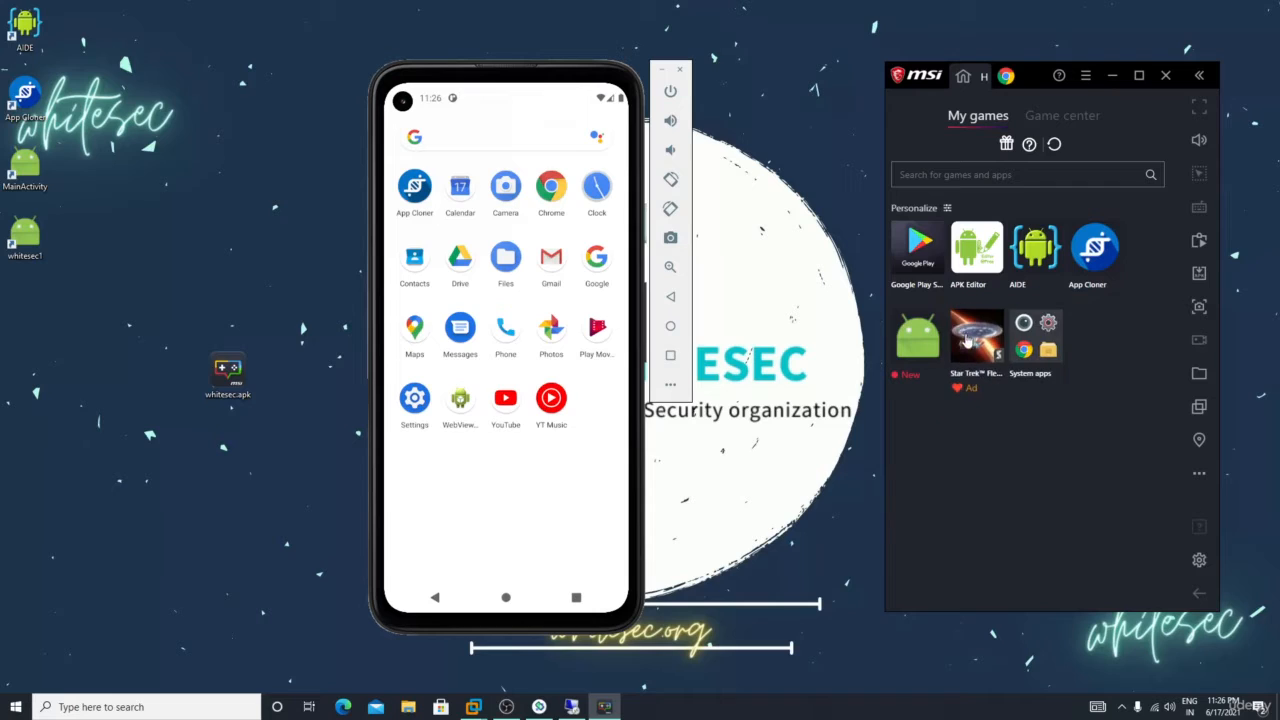
- Delete the newly installed Android app tagged New from the game library
{"action": "right_click", "coordinate": [918, 336]}
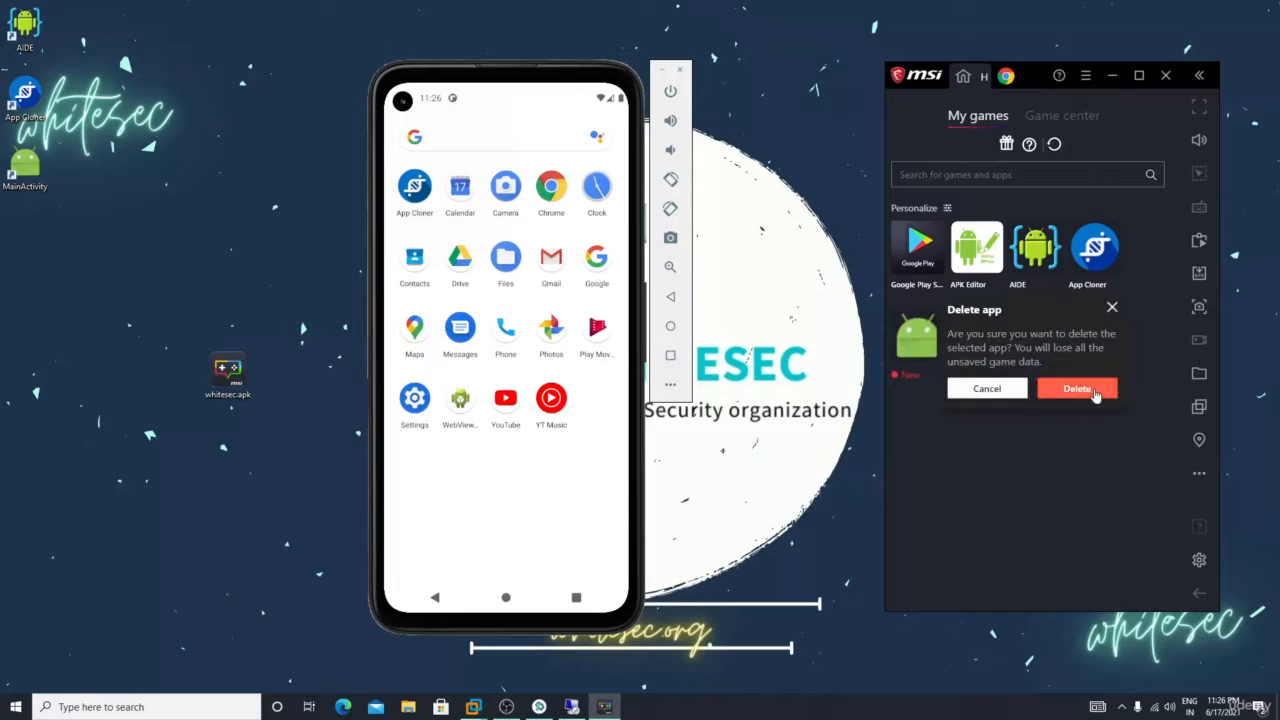
{"action": "left_click", "coordinate": [1076, 388]}
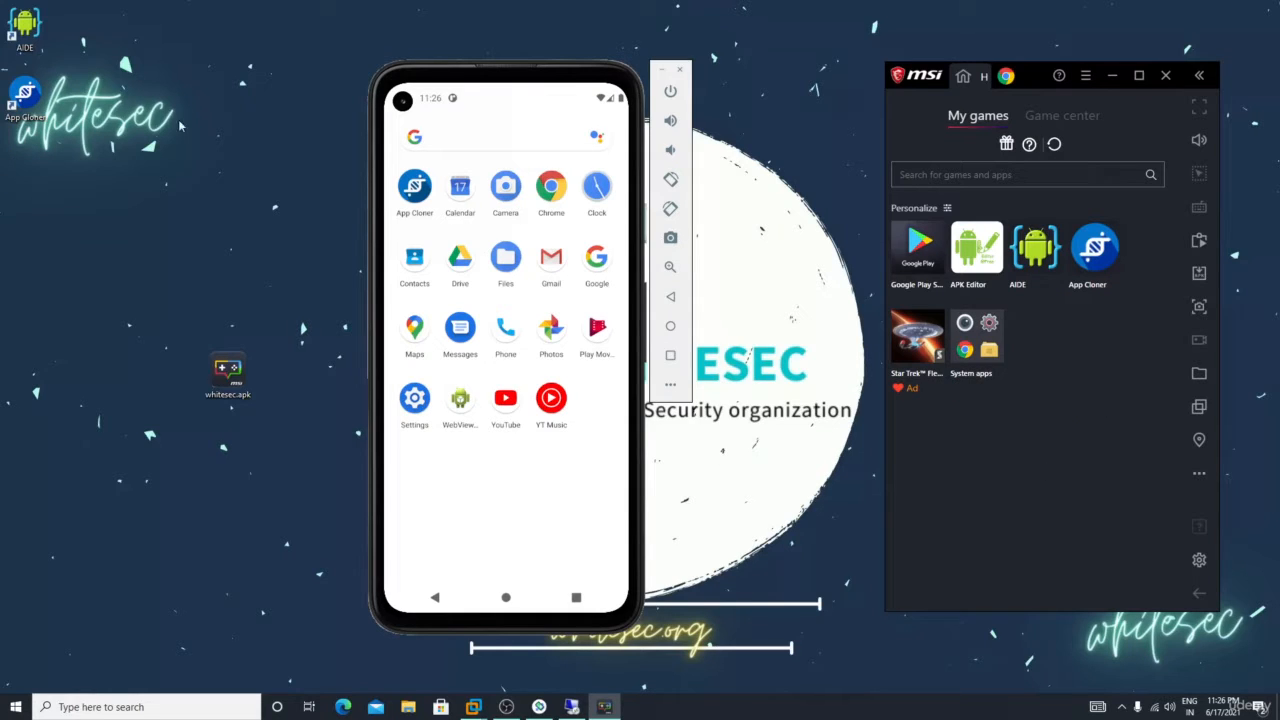
{"action": "mouse_move", "coordinate": [220, 412]}
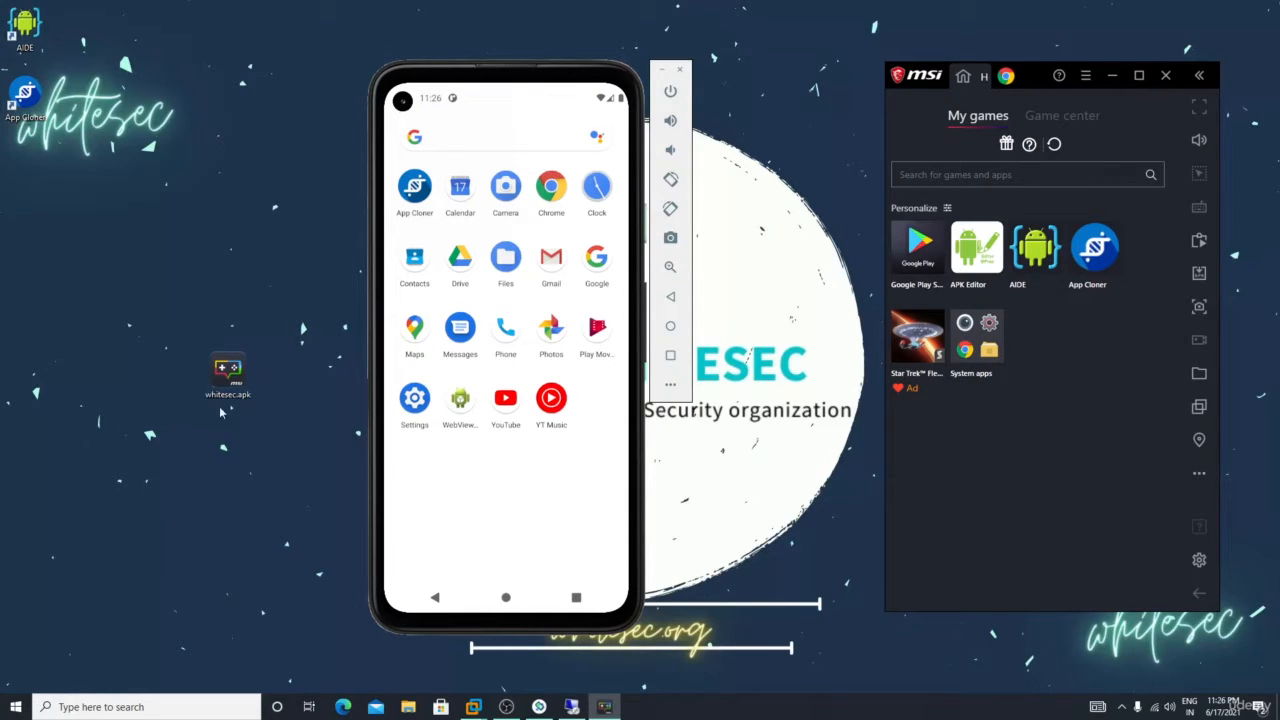
{"action": "mouse_move", "coordinate": [238, 412]}
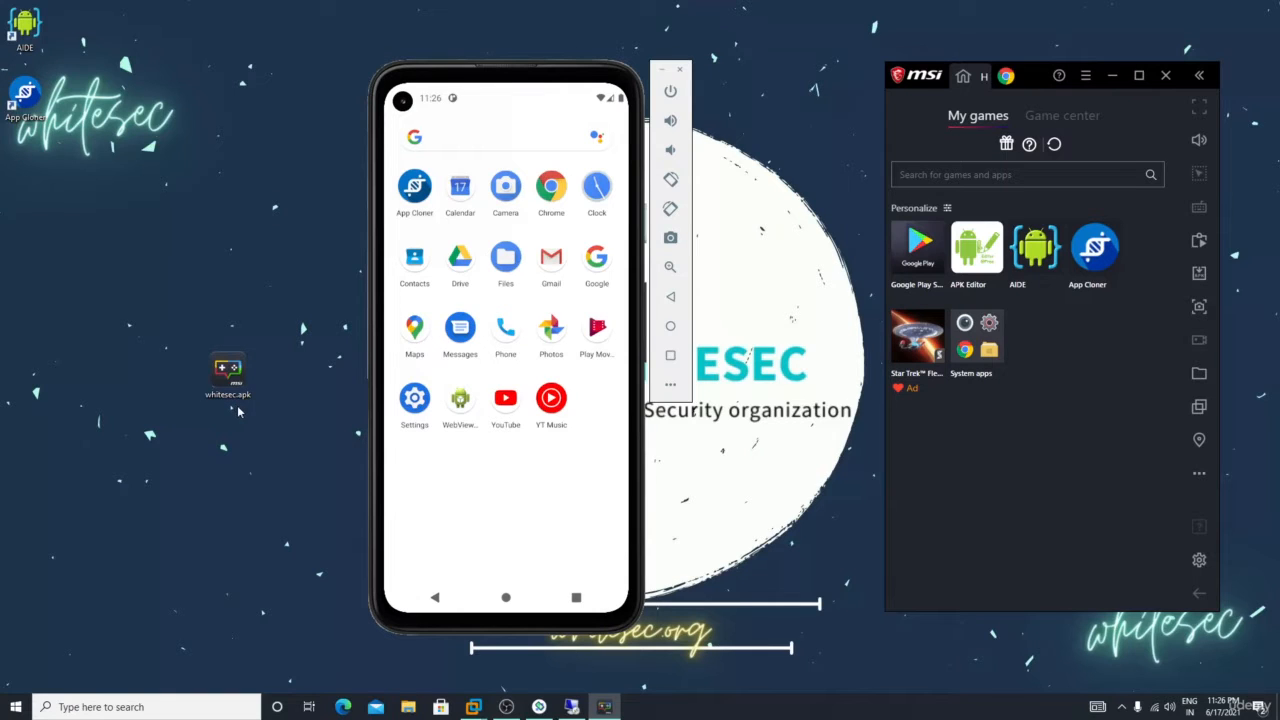
{"action": "mouse_move", "coordinate": [224, 452]}
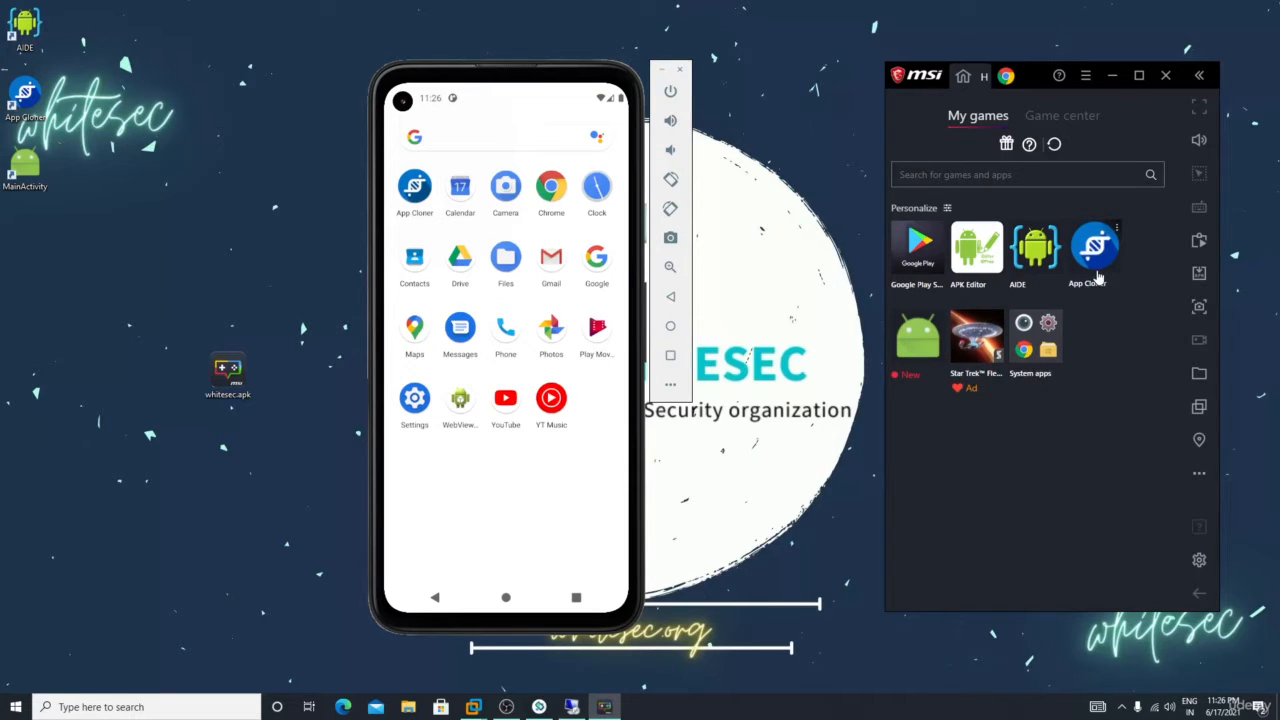
- Launch App Cloner and select MainActivity from the recently installed apps to clone
{"action": "left_click", "coordinate": [1096, 248]}
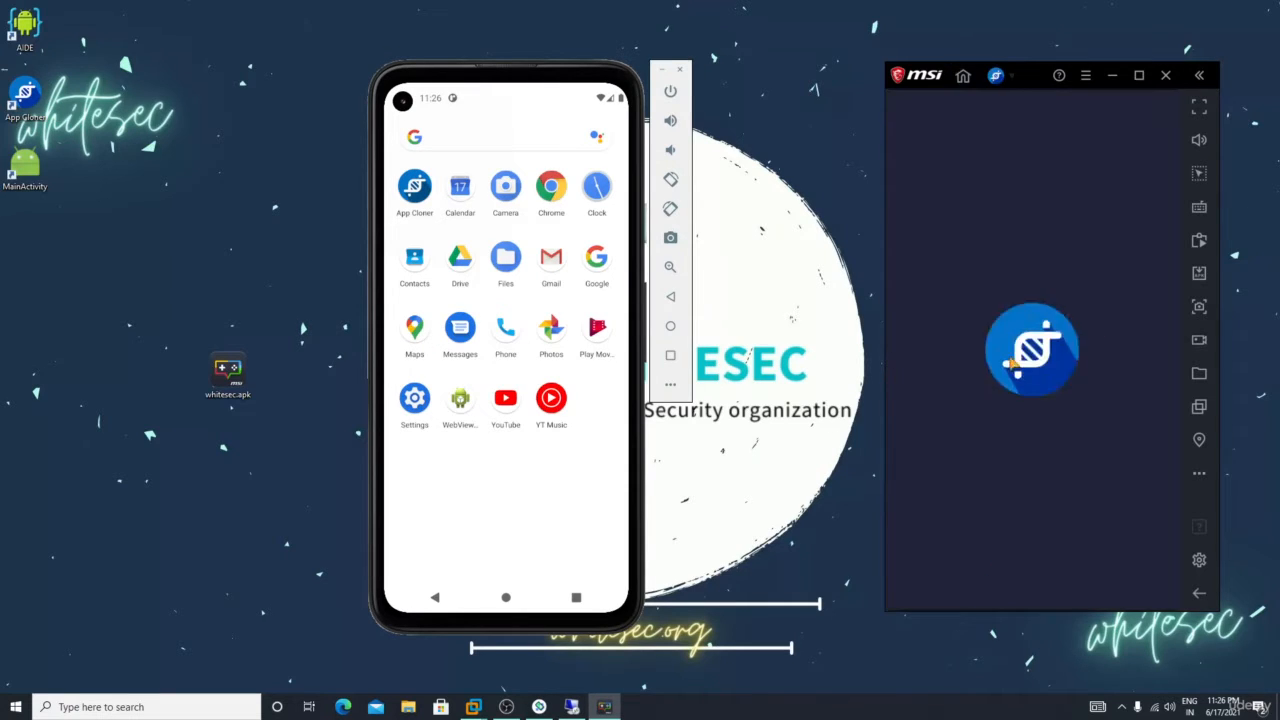
{"action": "left_click", "coordinate": [1032, 348]}
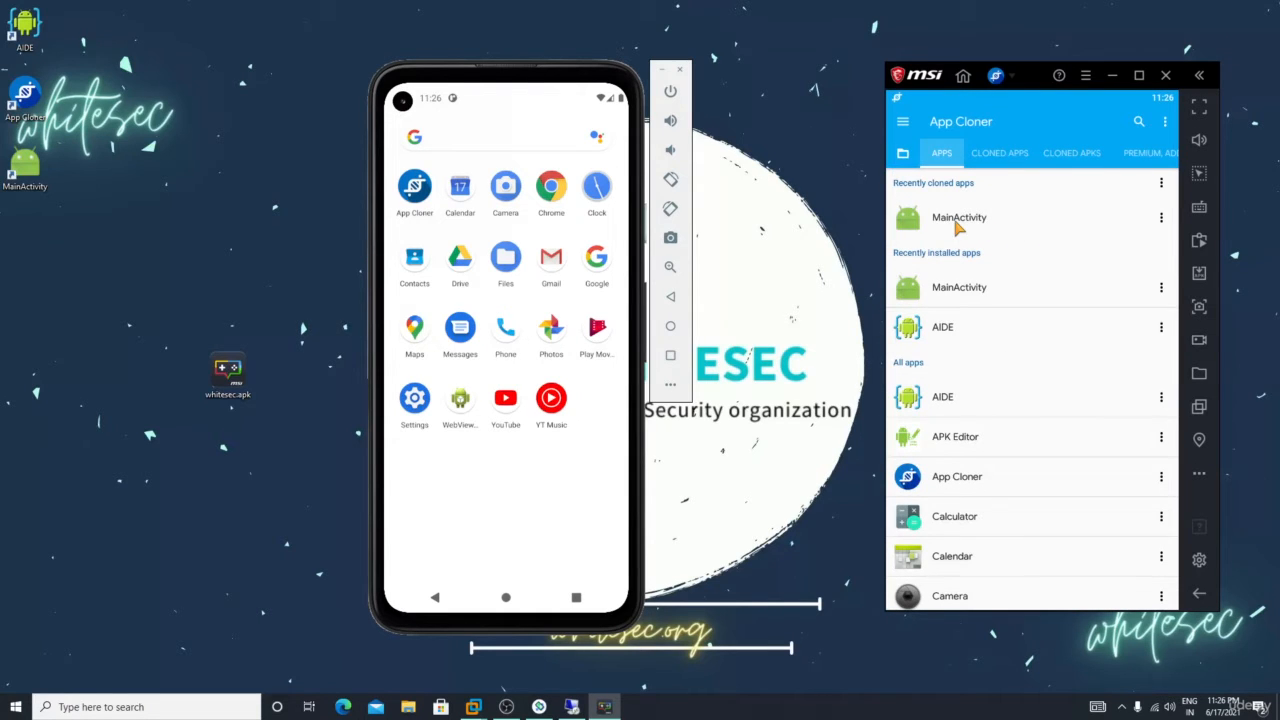
{"action": "left_click", "coordinate": [958, 216]}
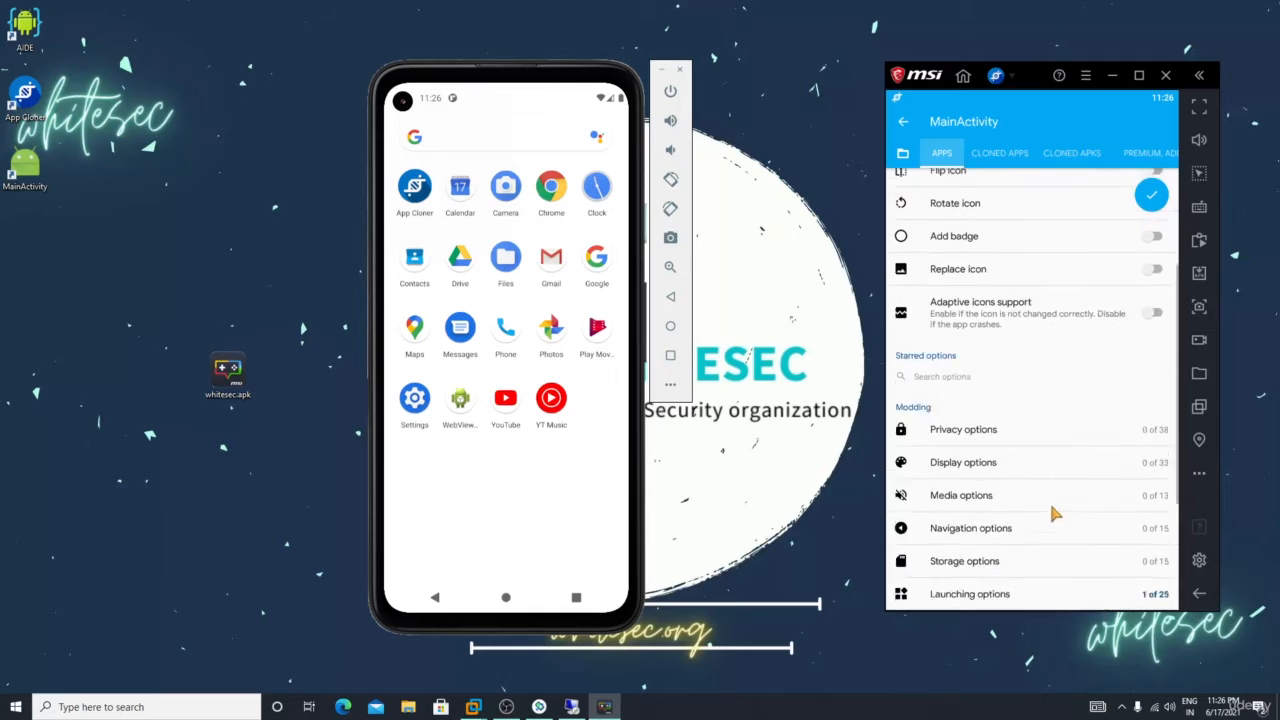
- Bring up the clone's launching options showing the event-based start settings
{"action": "scroll", "scroll_direction": "down", "scroll_amount": 3}
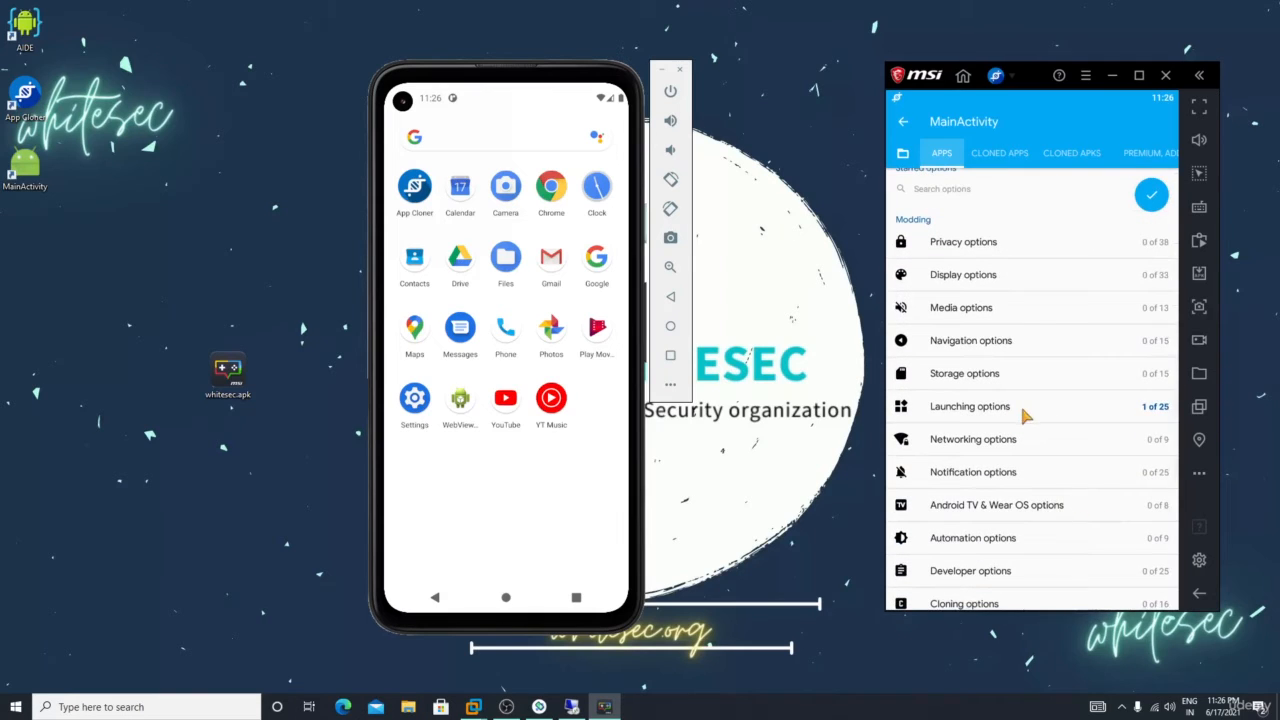
{"action": "left_click", "coordinate": [968, 406]}
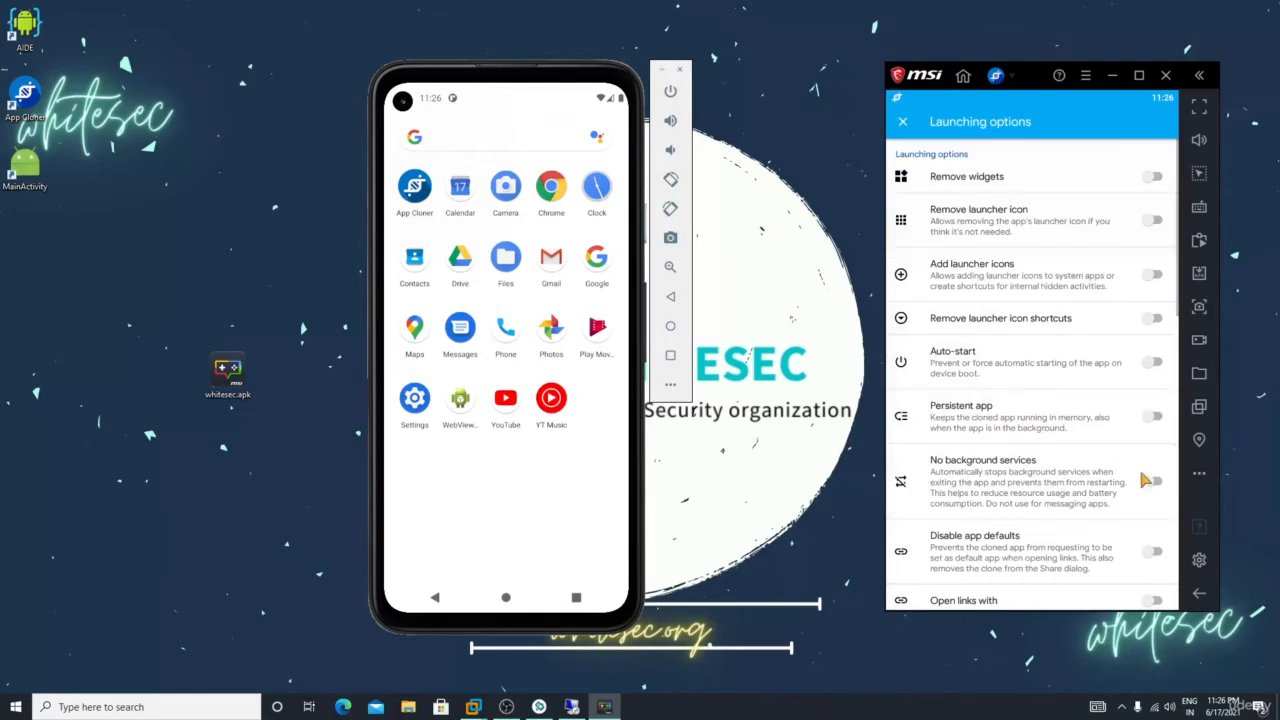
{"action": "scroll", "scroll_direction": "down", "scroll_amount": 3}
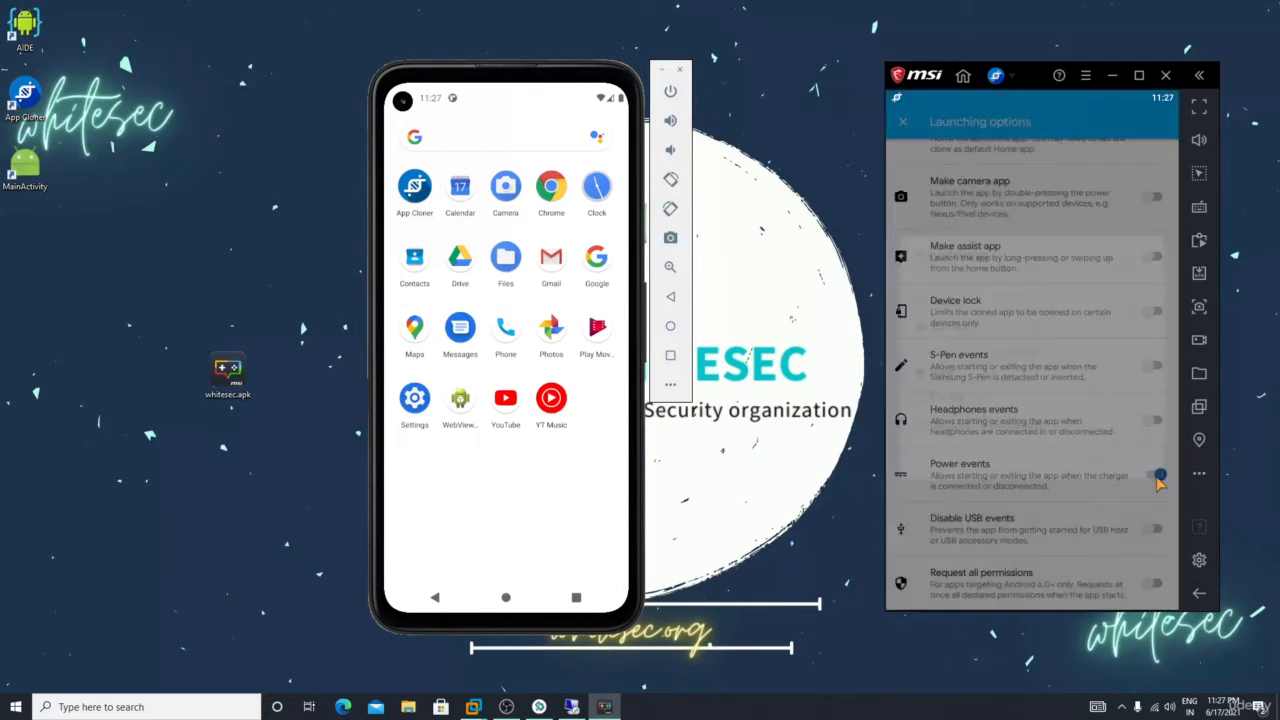
{"action": "left_click", "coordinate": [1158, 476]}
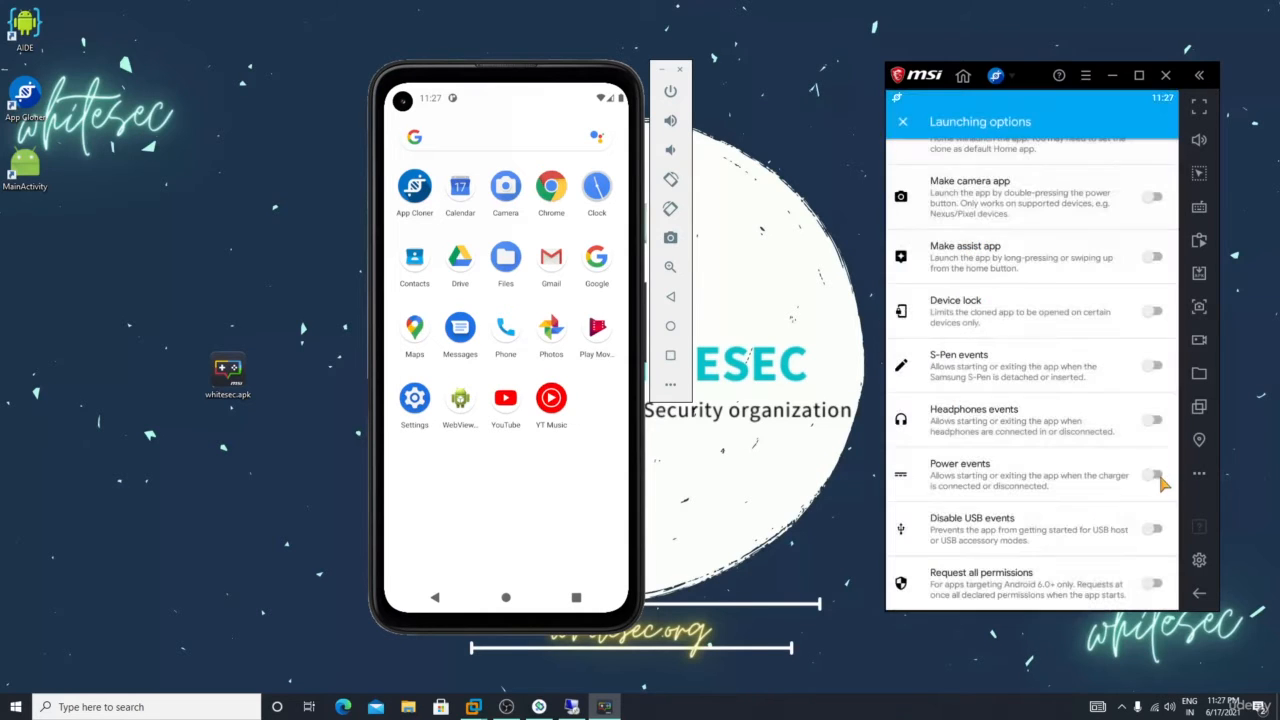
{"action": "mouse_move", "coordinate": [1128, 492]}
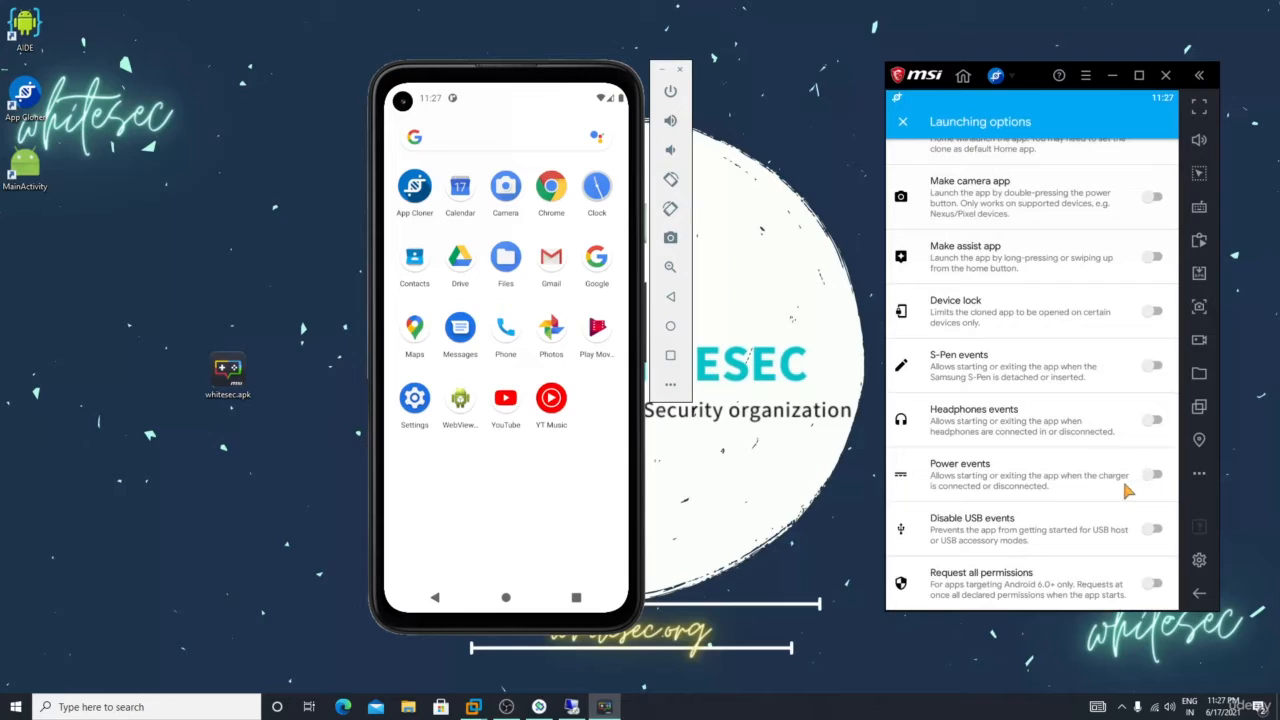
{"action": "mouse_move", "coordinate": [996, 444]}
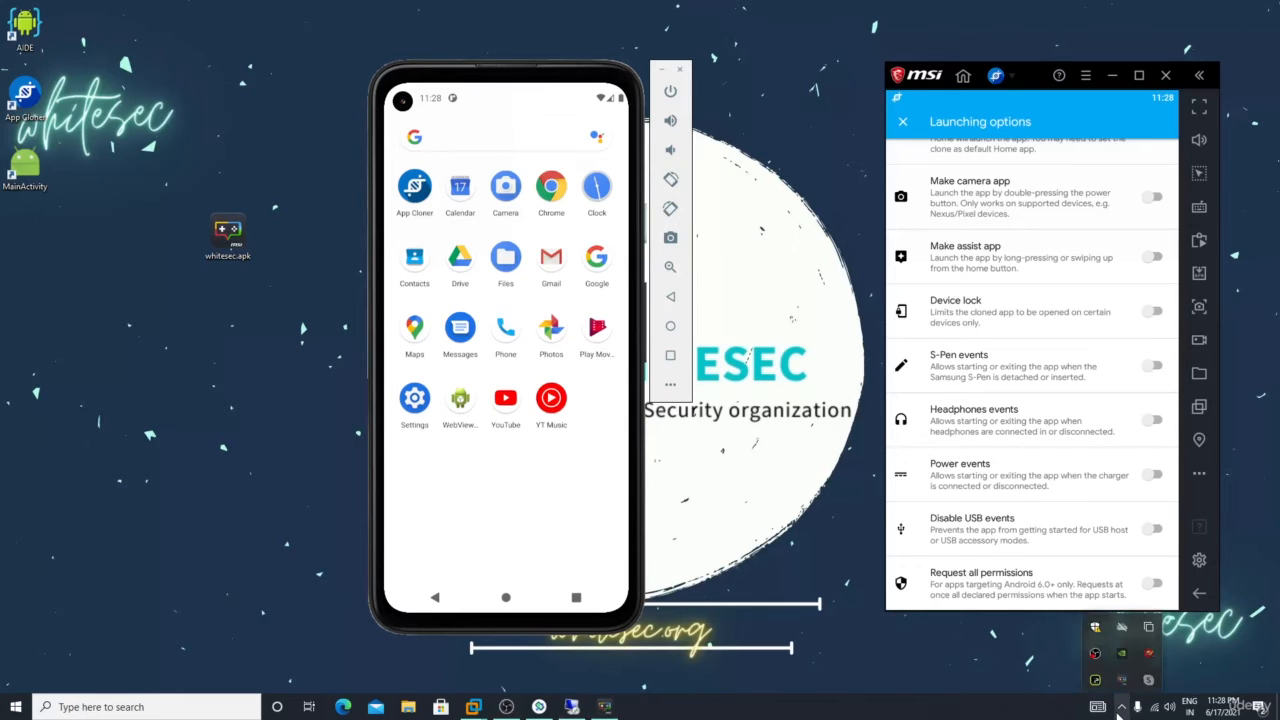
{"action": "mouse_move", "coordinate": [668, 522]}
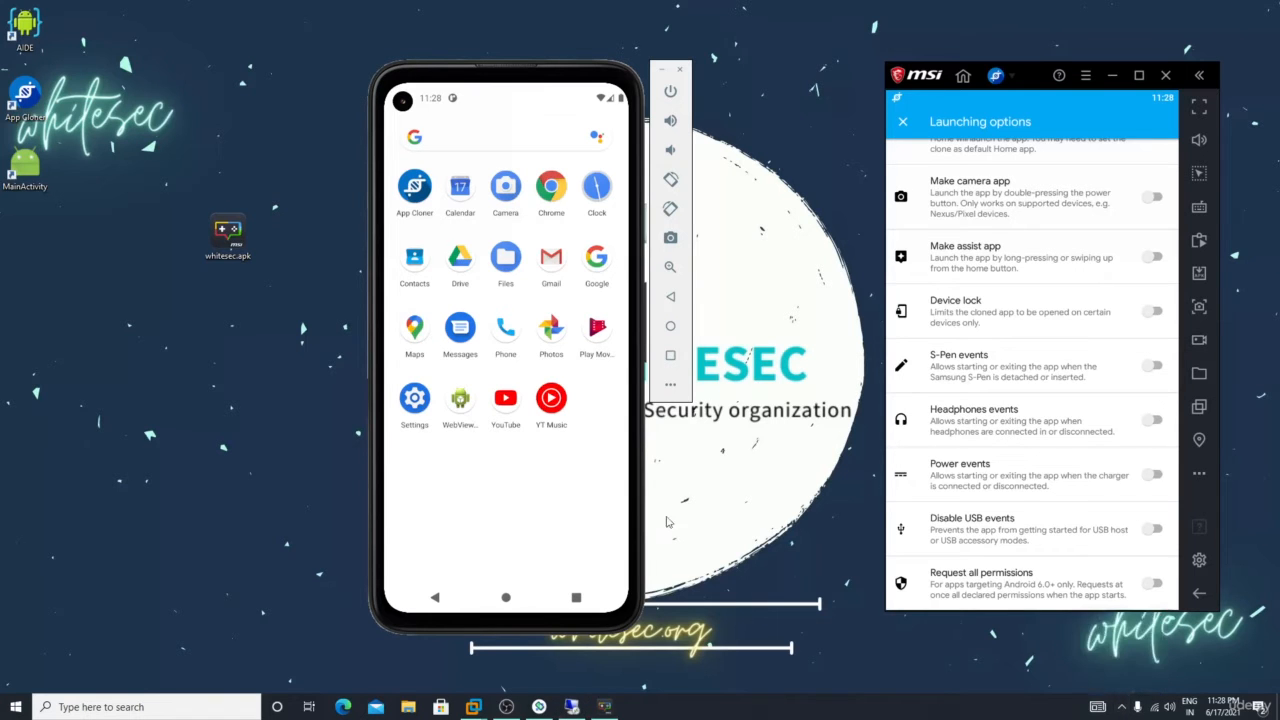
{"action": "mouse_move", "coordinate": [1100, 530]}
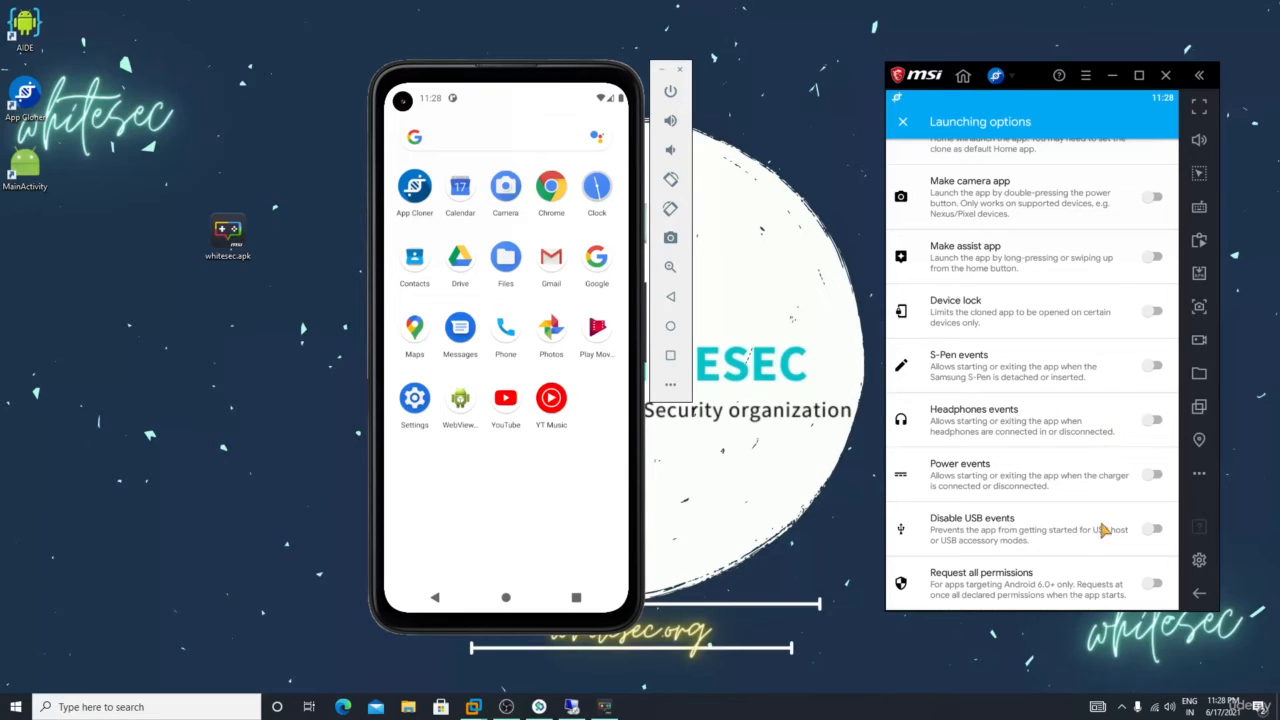
{"action": "mouse_move", "coordinate": [1156, 432]}
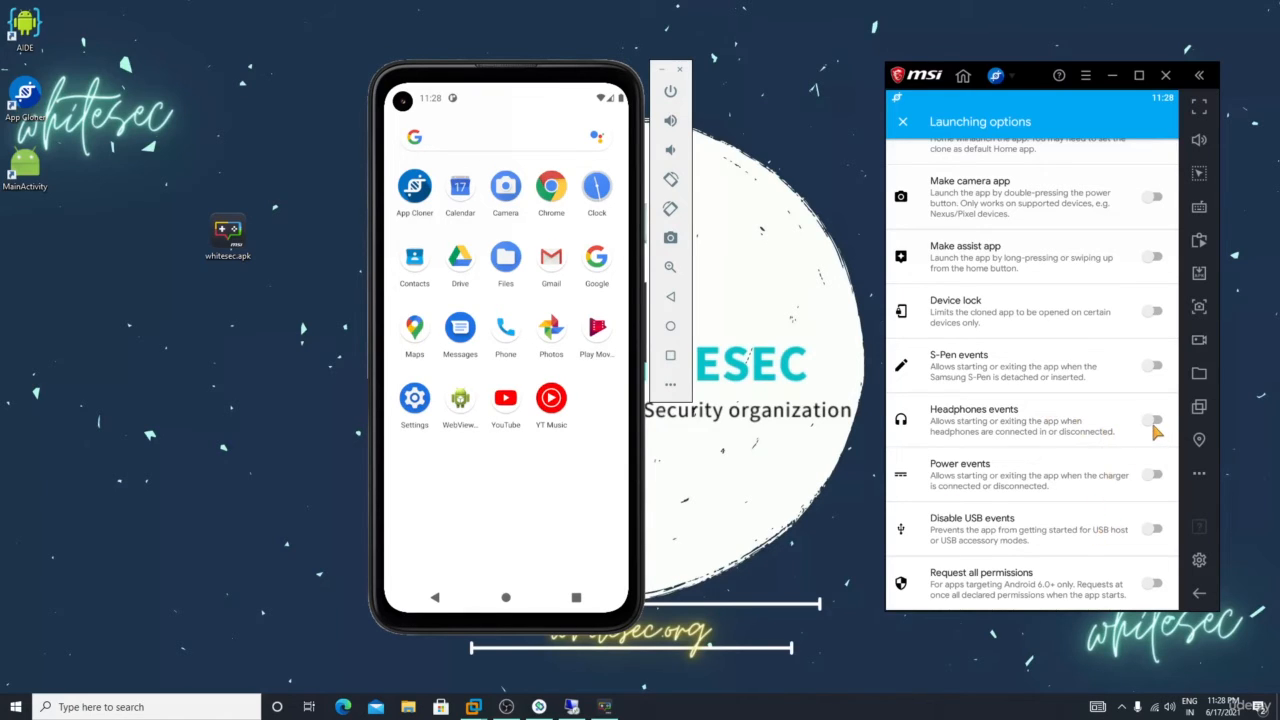
- Enable starting the clone when headphones are connected and return to the main clone settings
{"action": "left_click", "coordinate": [1152, 420]}
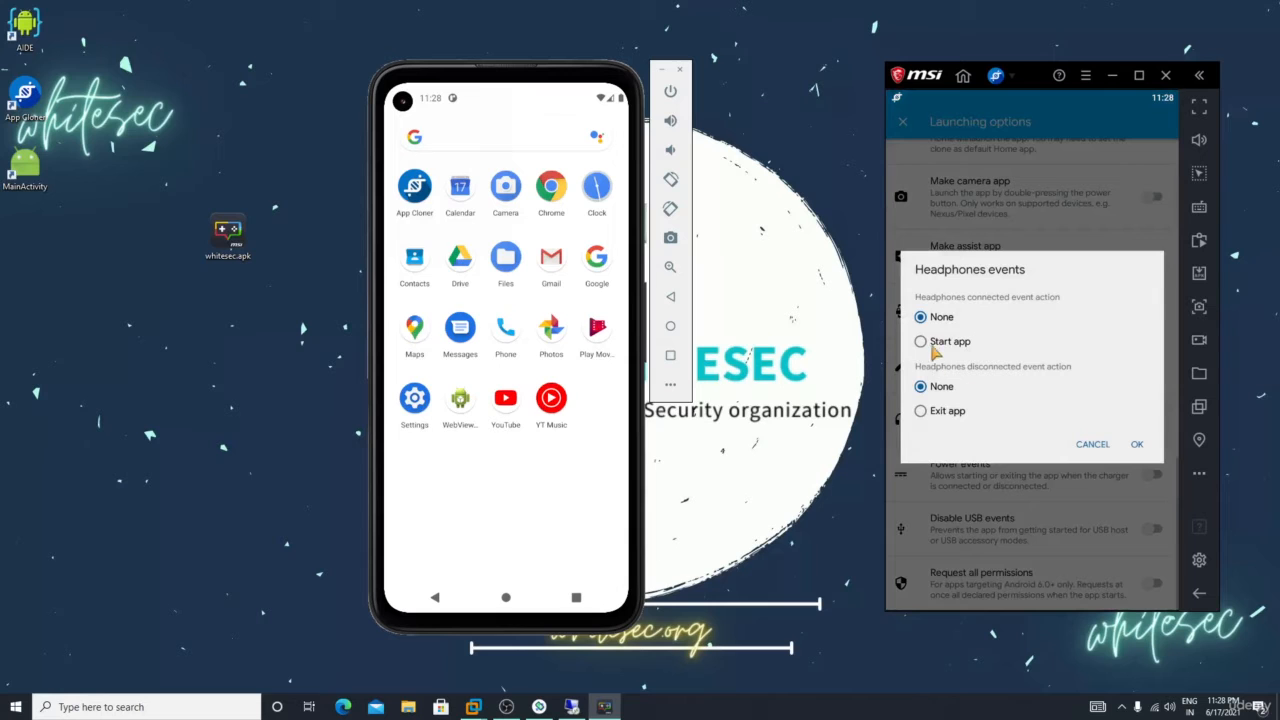
{"action": "left_click", "coordinate": [1136, 444]}
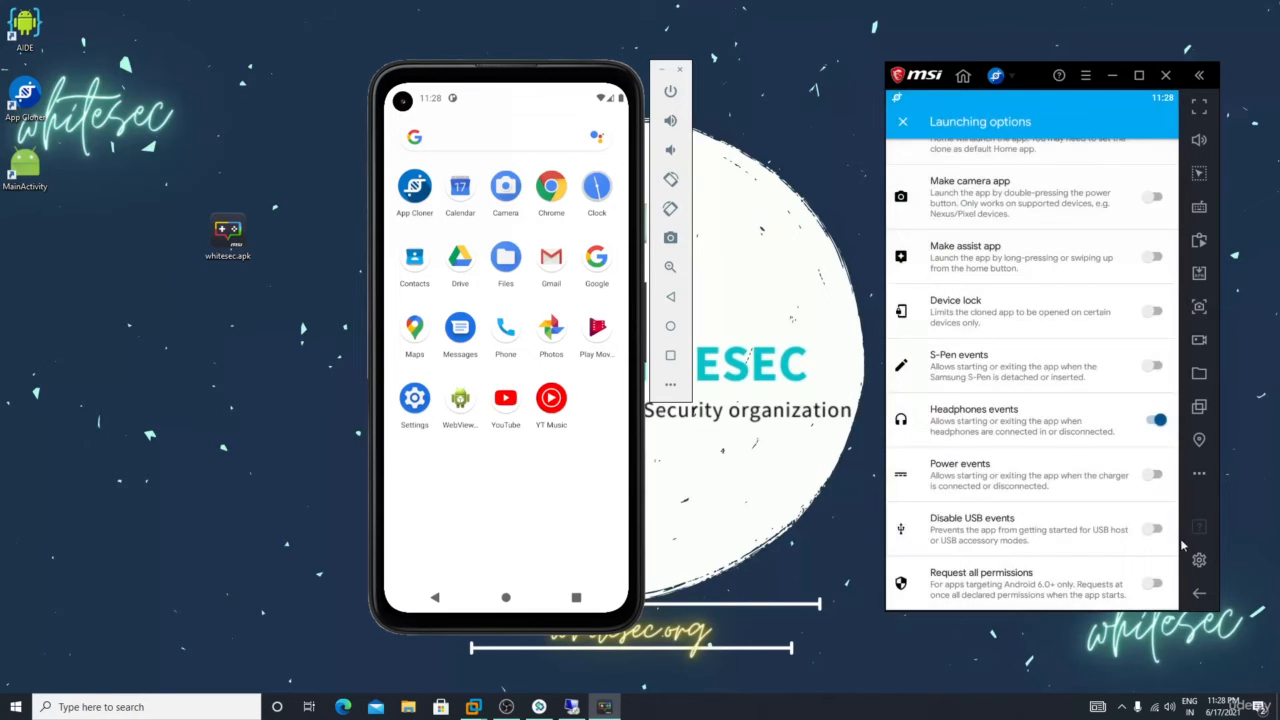
{"action": "scroll", "scroll_direction": "up", "scroll_amount": 3}
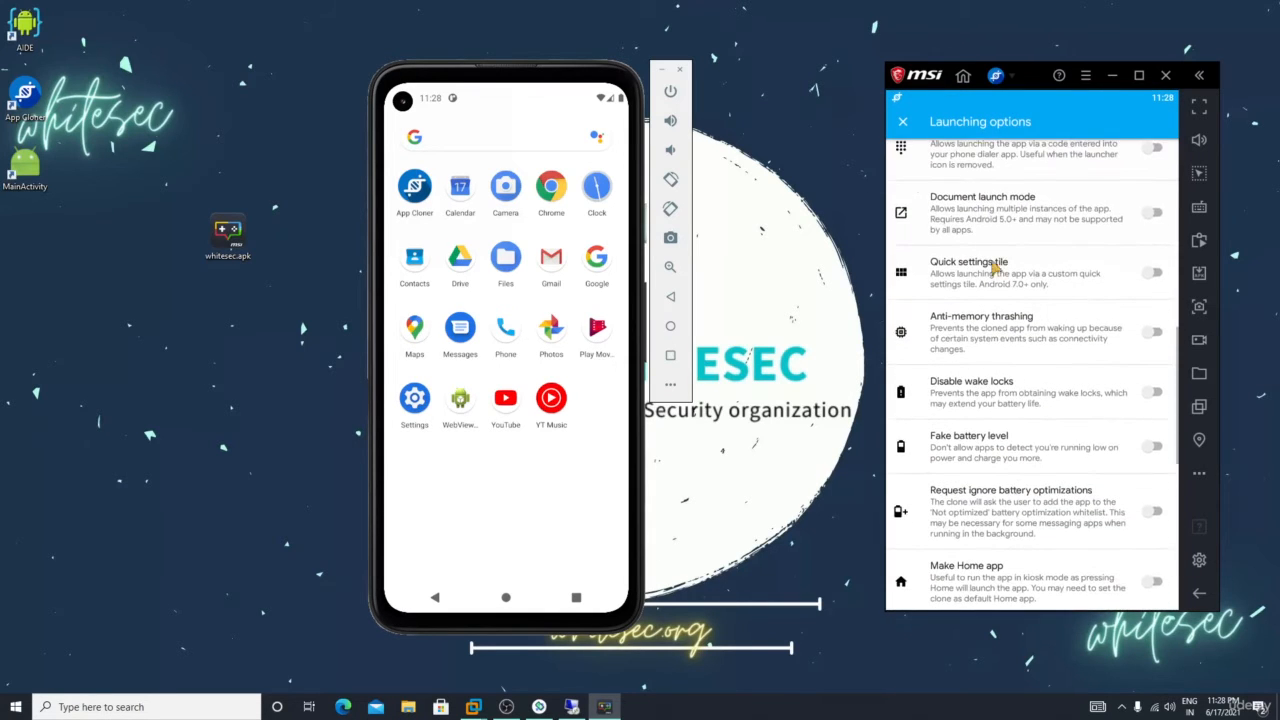
{"action": "left_click", "coordinate": [902, 122]}
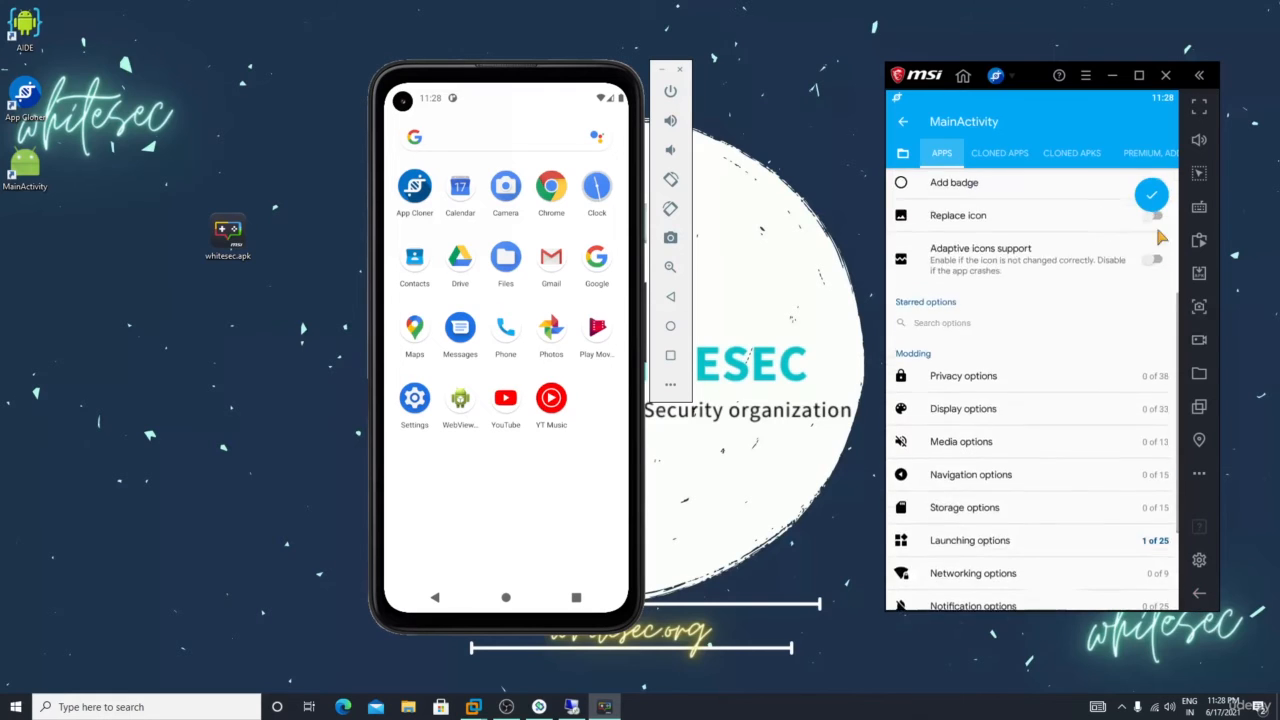
{"action": "scroll", "scroll_direction": "up", "scroll_amount": 3}
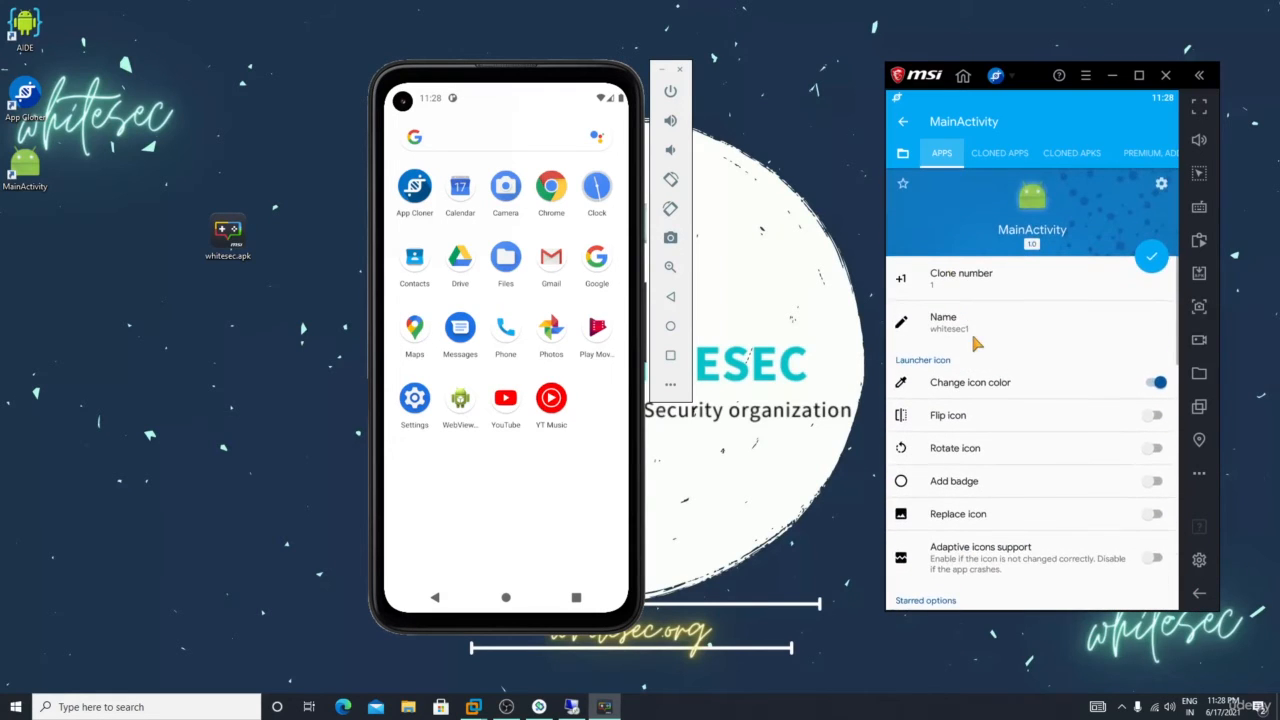
- Dismiss the clone name prompt and bring up the list of apps to clone
{"action": "left_click", "coordinate": [948, 328]}
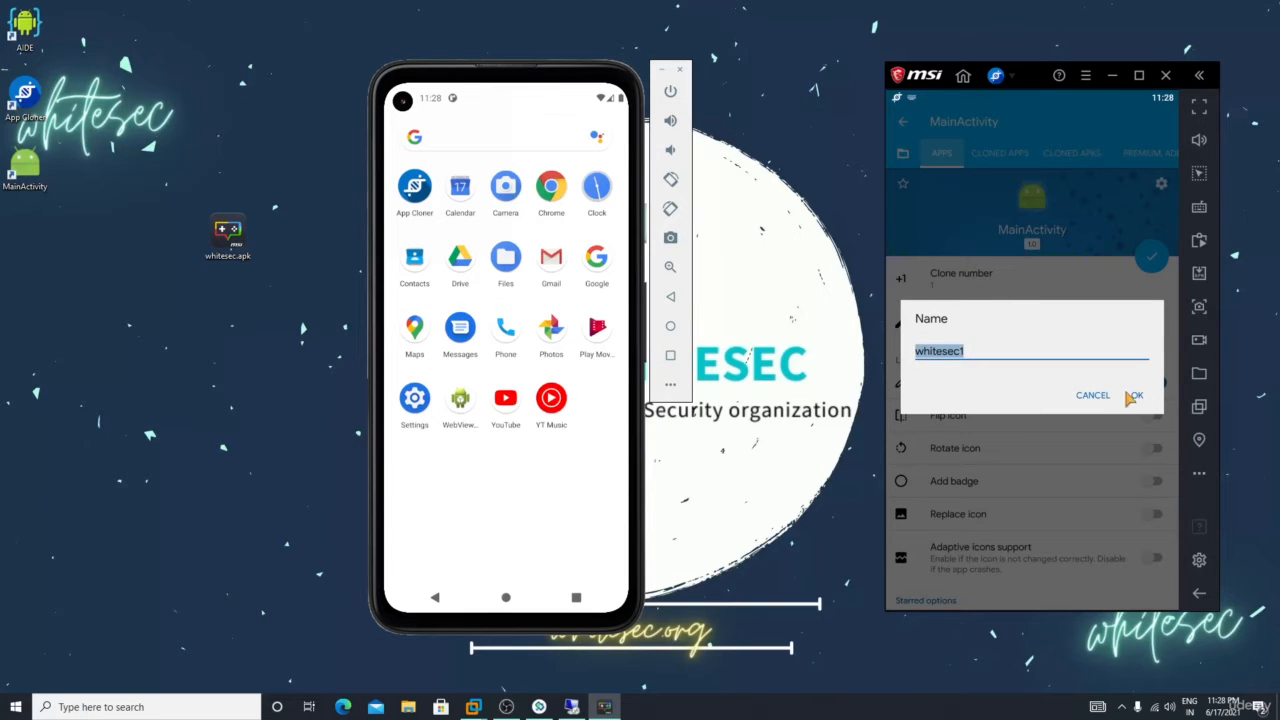
{"action": "left_click", "coordinate": [1136, 396]}
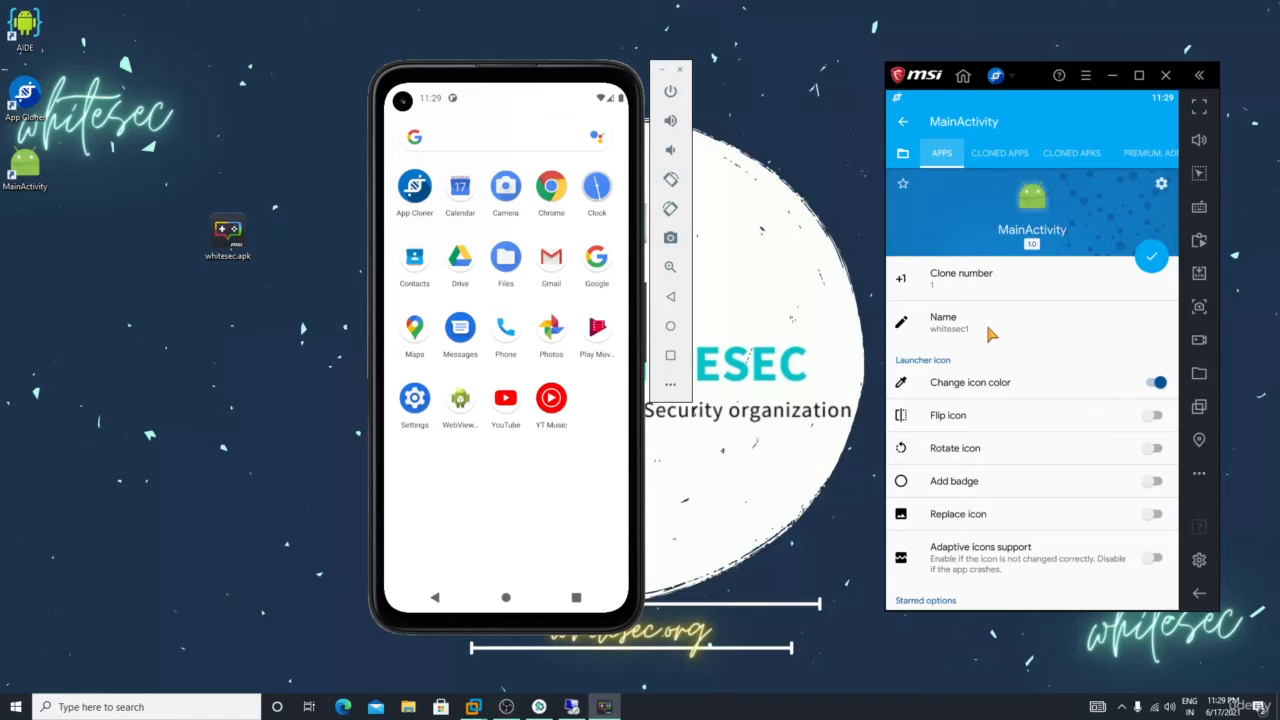
{"action": "mouse_move", "coordinate": [1146, 536]}
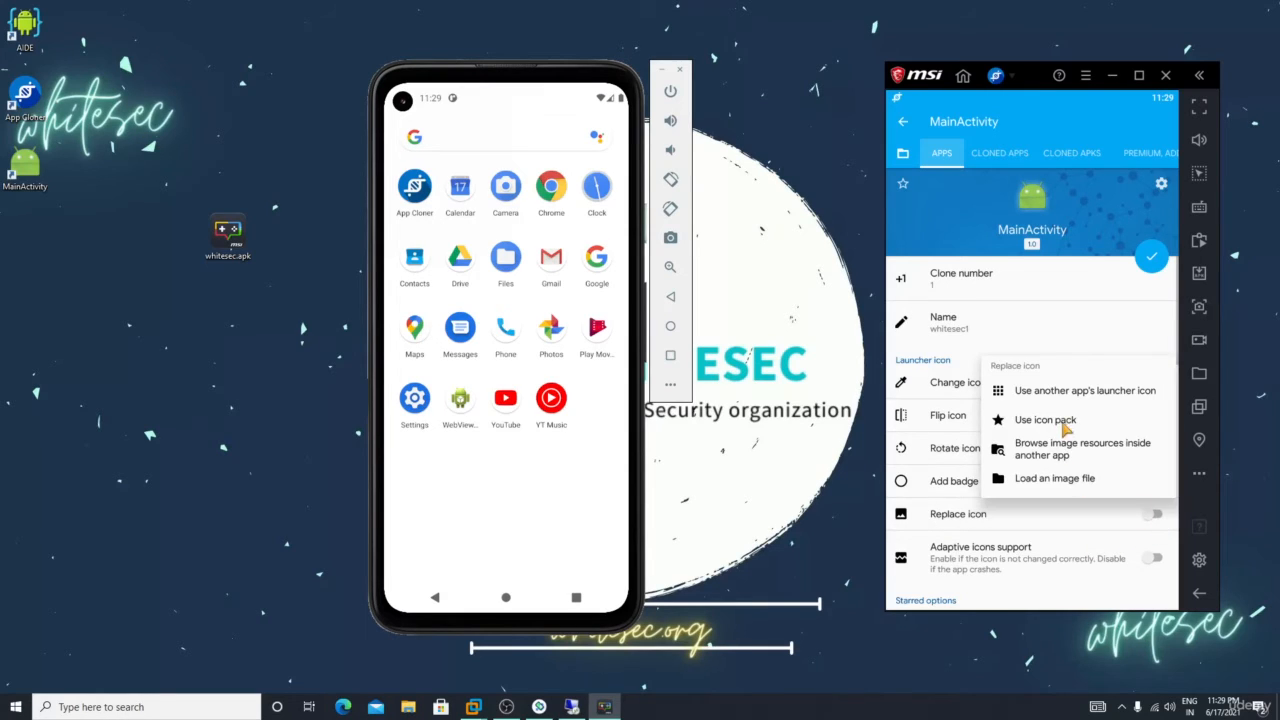
{"action": "left_click", "coordinate": [1084, 390]}
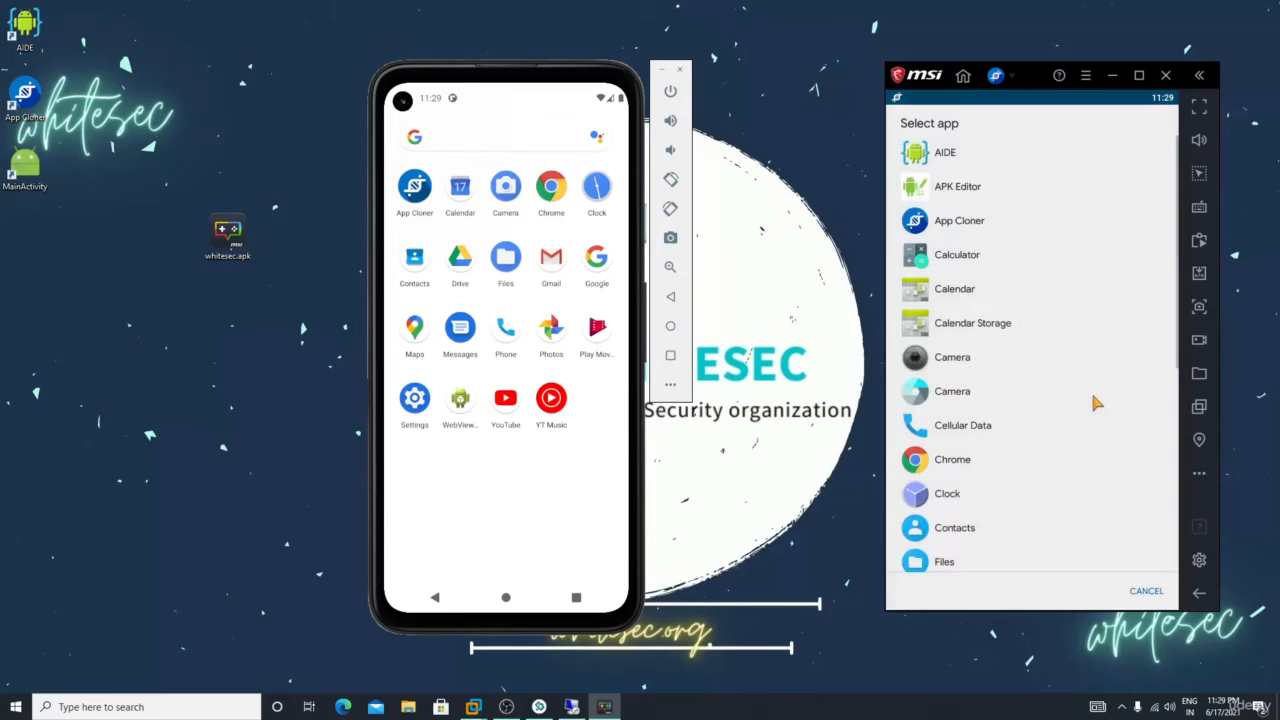
- Scroll through the Select app list looking for MainActivity
{"action": "scroll", "scroll_direction": "down", "scroll_amount": 3}
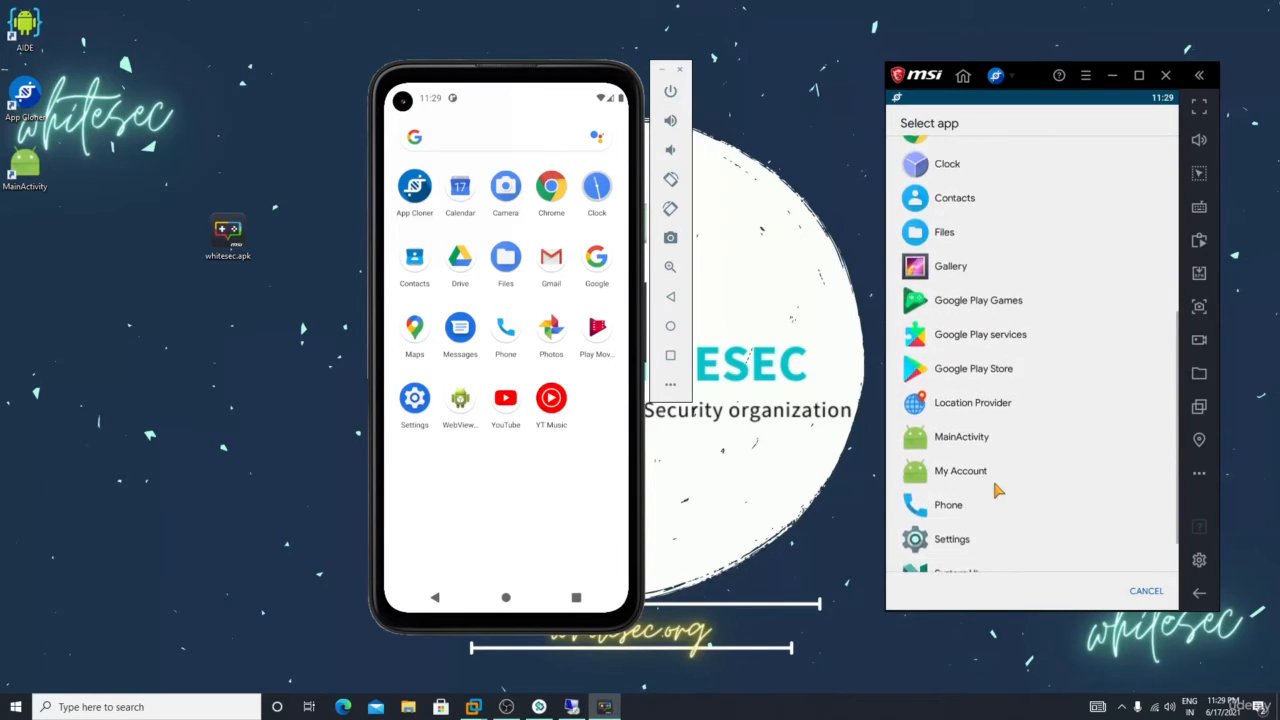
{"action": "scroll", "scroll_direction": "down", "scroll_amount": 3}
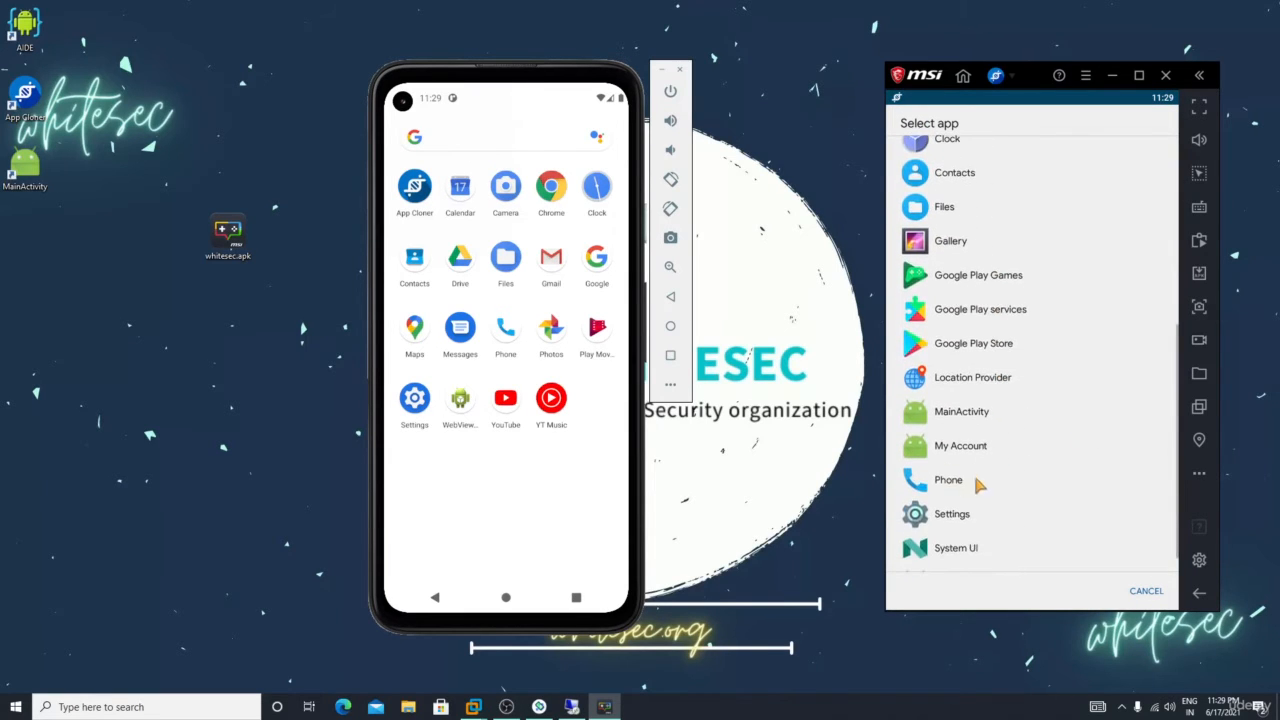
{"action": "scroll", "scroll_direction": "up", "scroll_amount": 3}
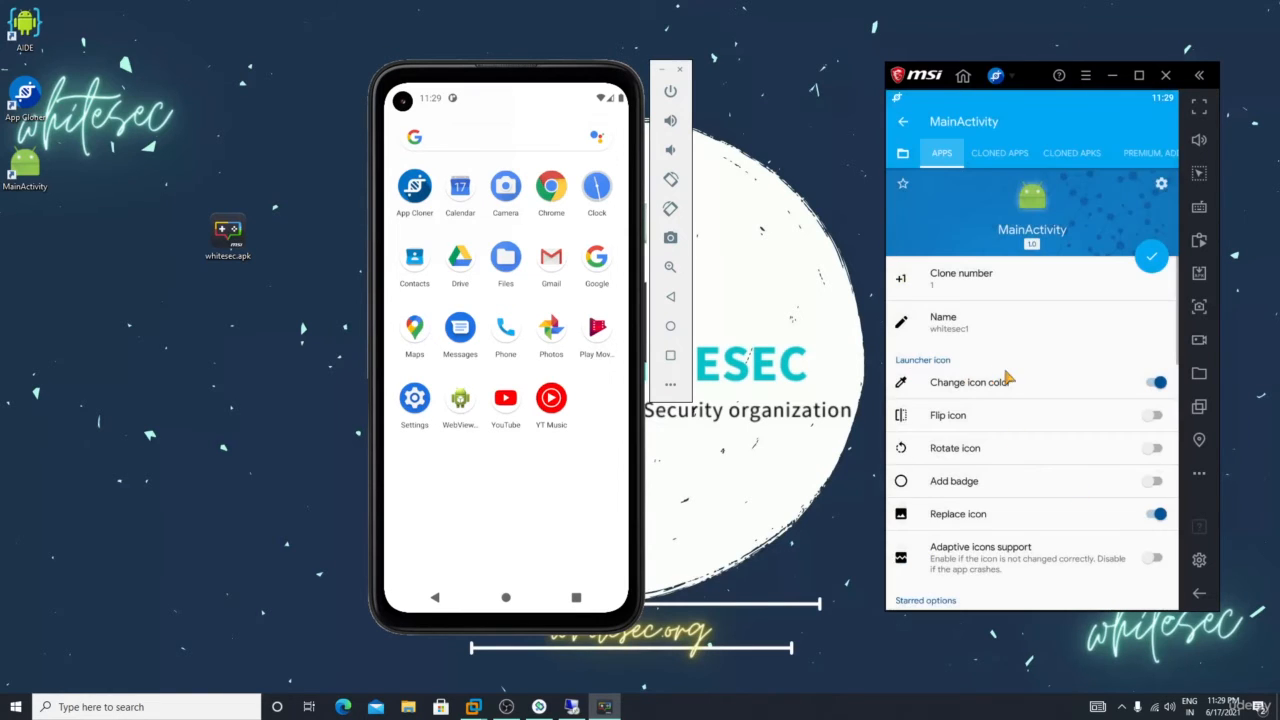
{"action": "scroll", "scroll_direction": "down", "scroll_amount": 3}
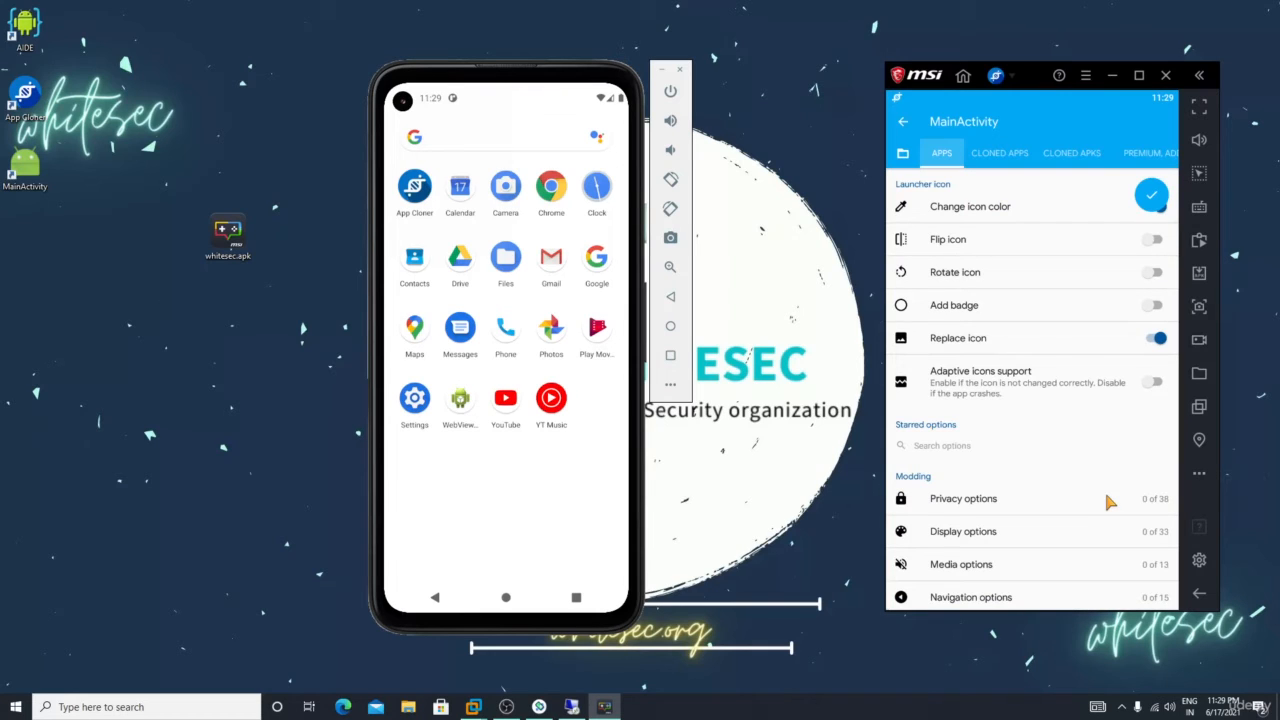
{"action": "mouse_move", "coordinate": [1068, 368]}
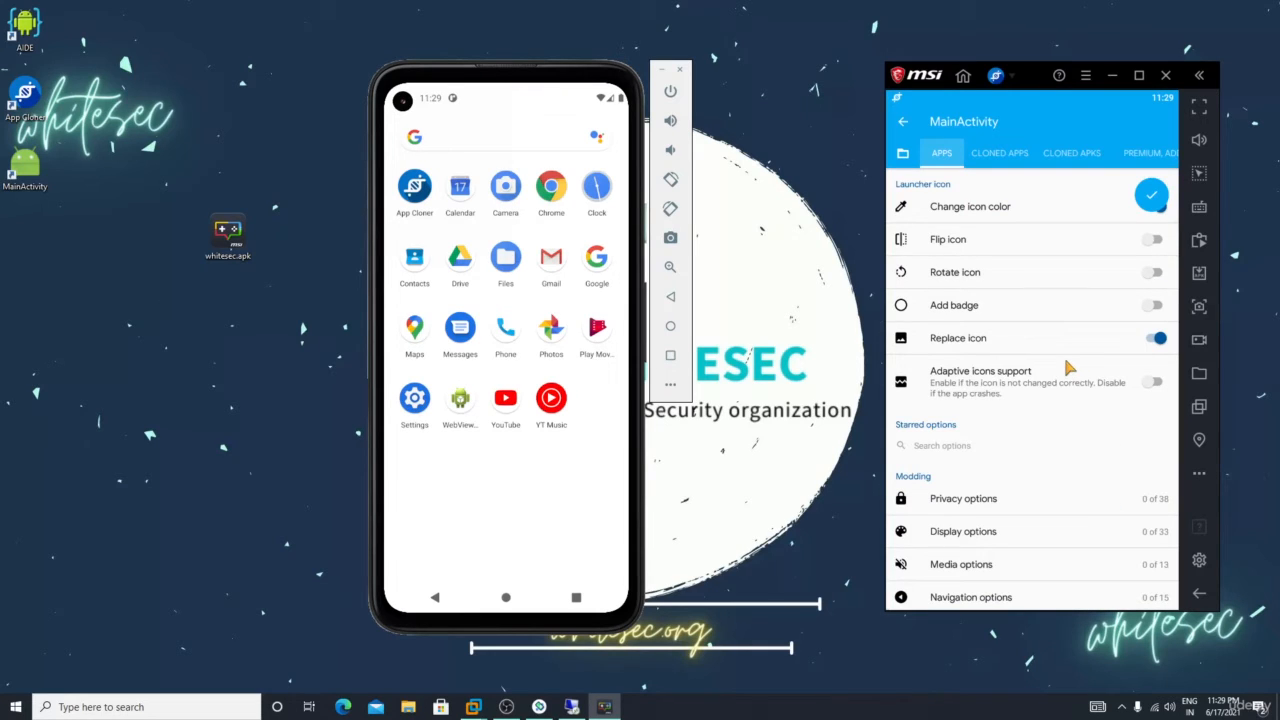
{"action": "scroll", "scroll_direction": "up", "scroll_amount": 3}
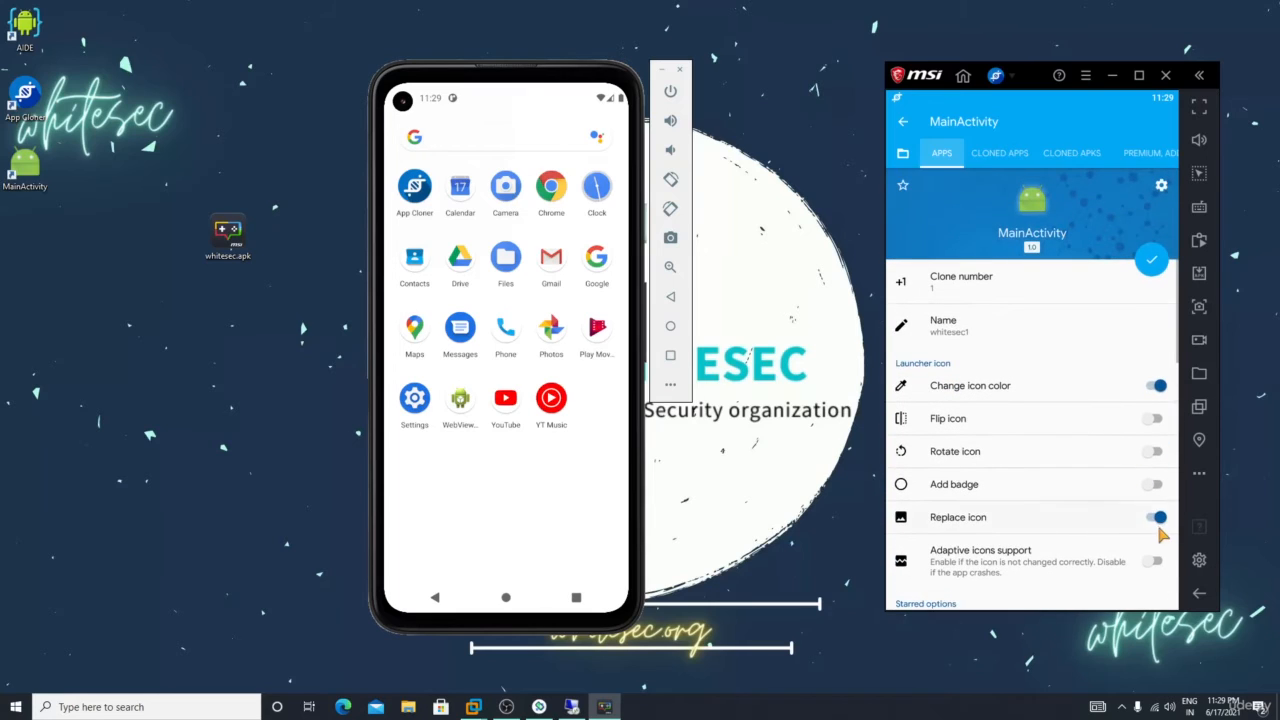
- Replace the clone's icon with another app's launcher icon
{"action": "left_click", "coordinate": [1156, 516]}
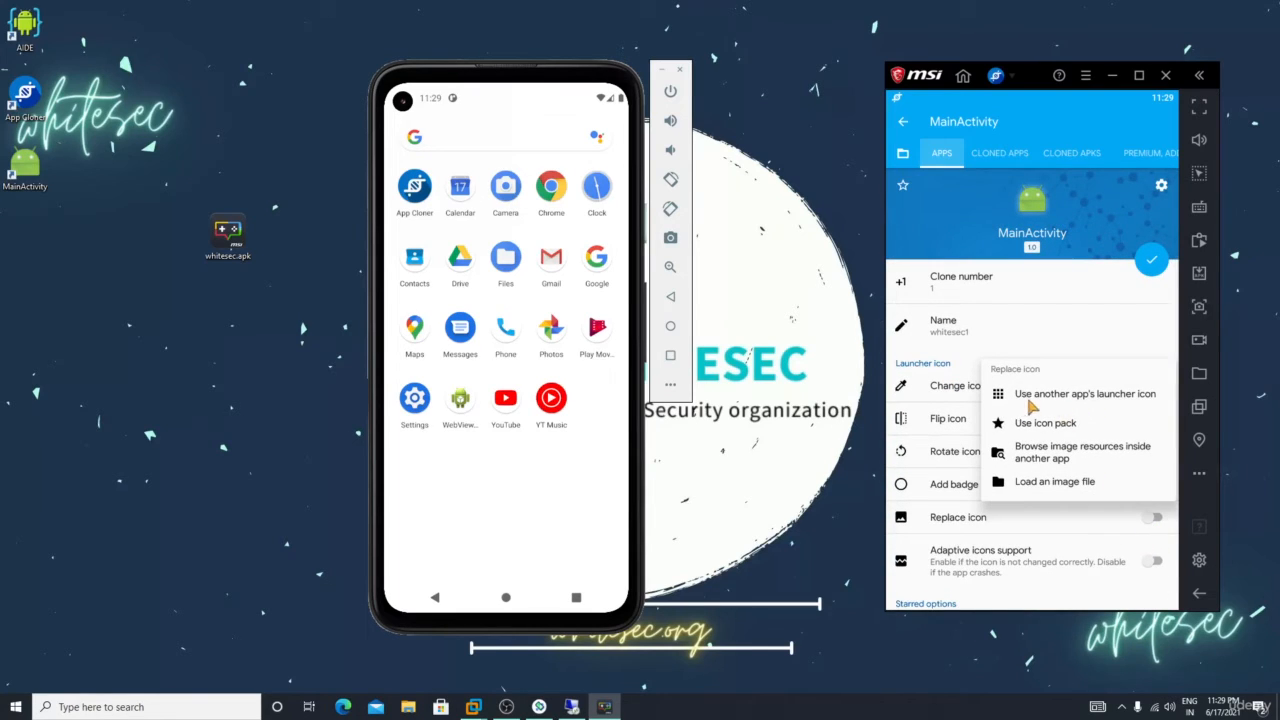
{"action": "mouse_move", "coordinate": [1100, 398]}
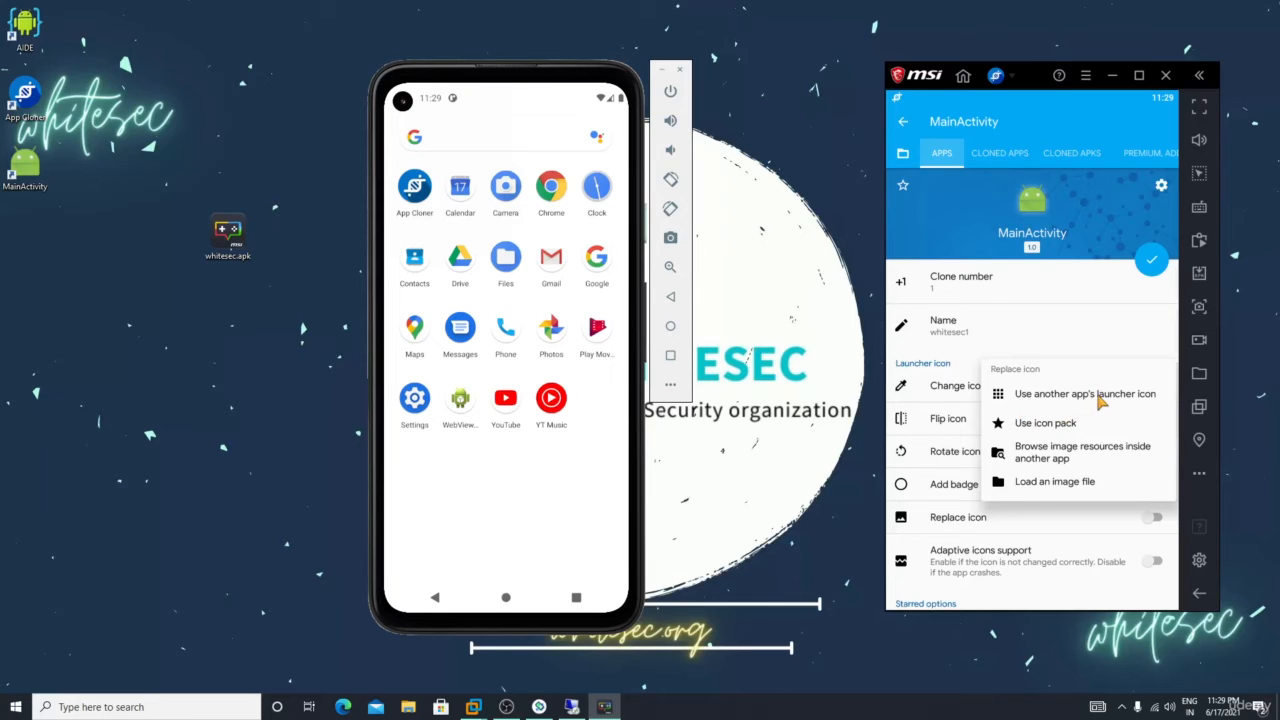
{"action": "left_click", "coordinate": [1084, 392]}
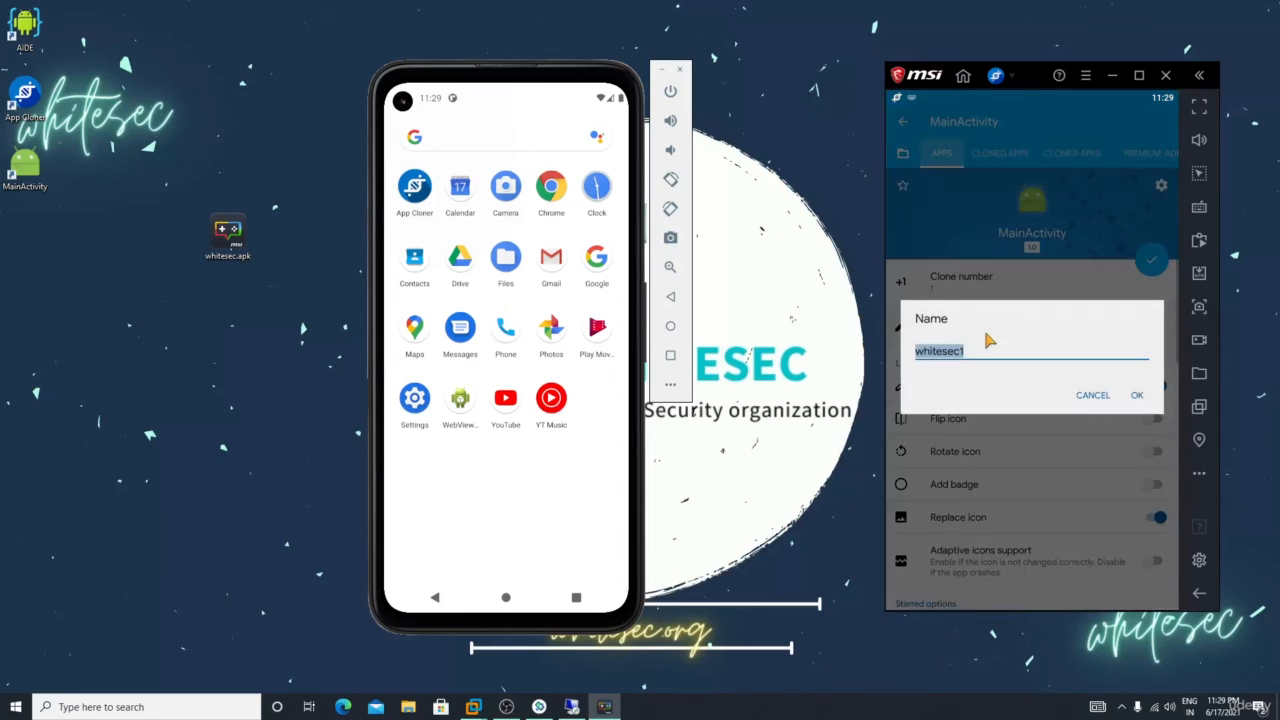
- Name the clone 'chrome1' in place of whitesec1 and confirm it
{"action": "type", "text": "e"}
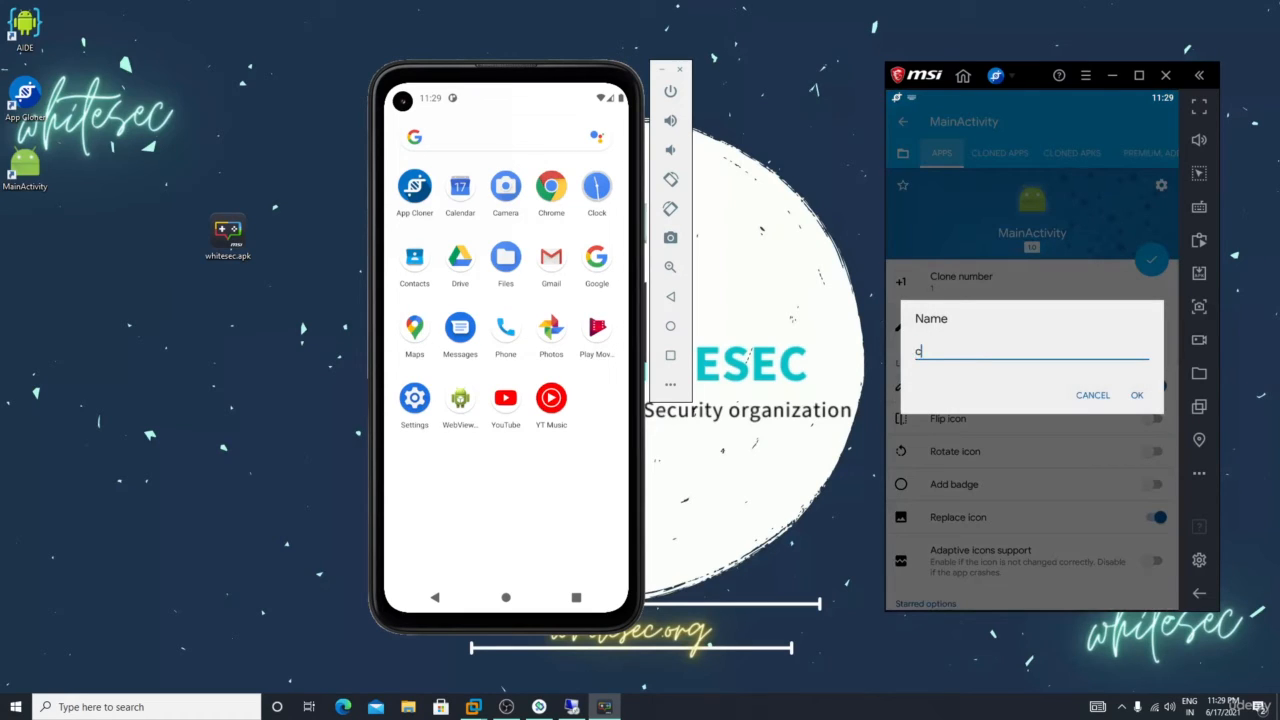
{"action": "type", "text": "chrome"}
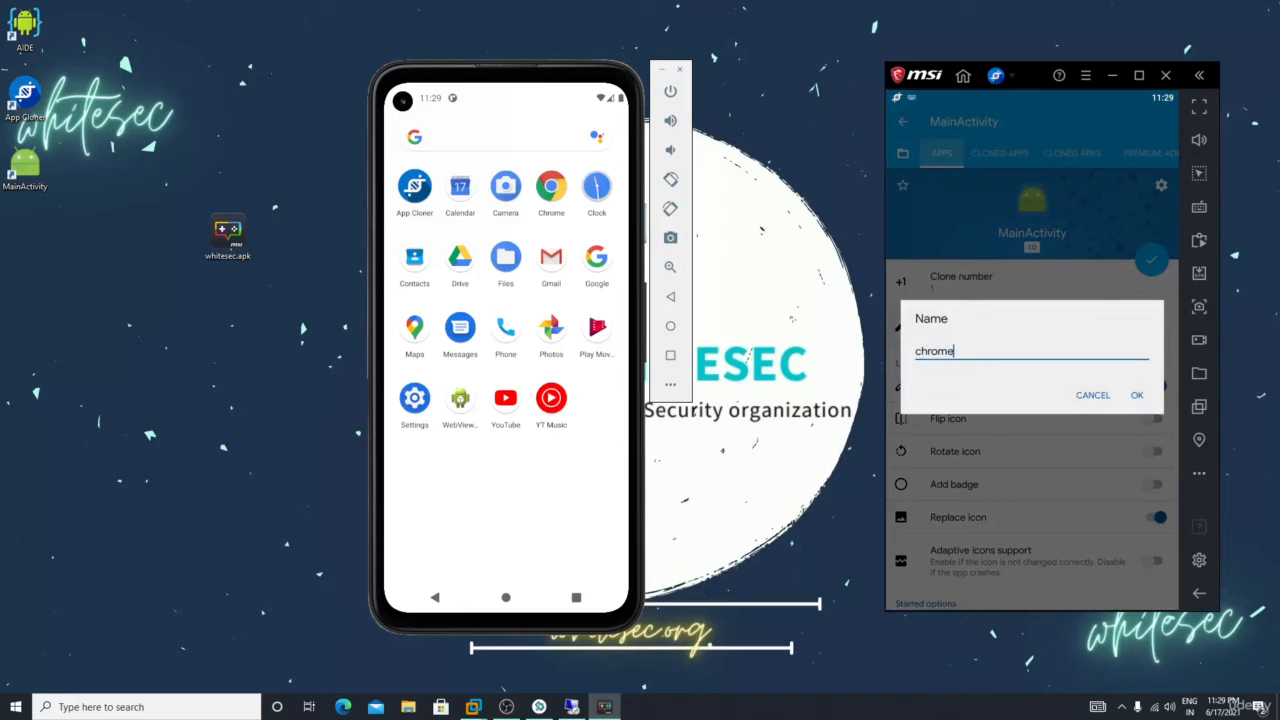
{"action": "type", "text": "1"}
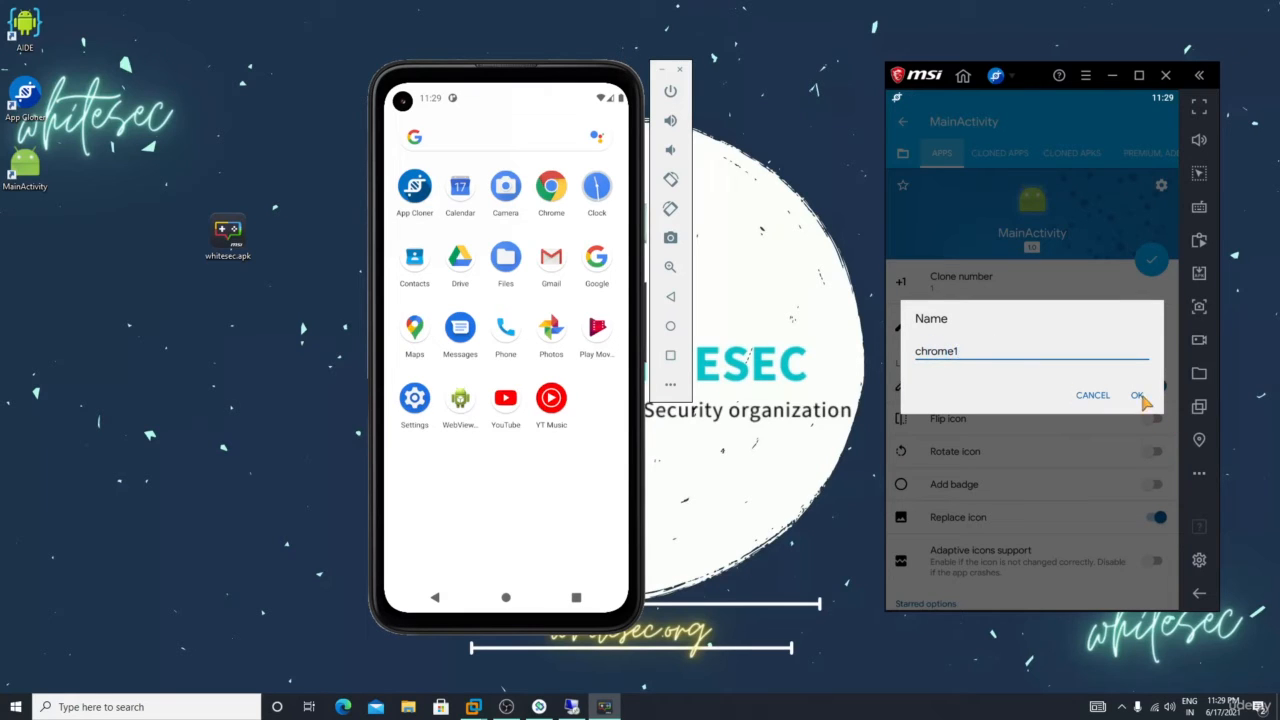
{"action": "left_click", "coordinate": [1136, 396]}
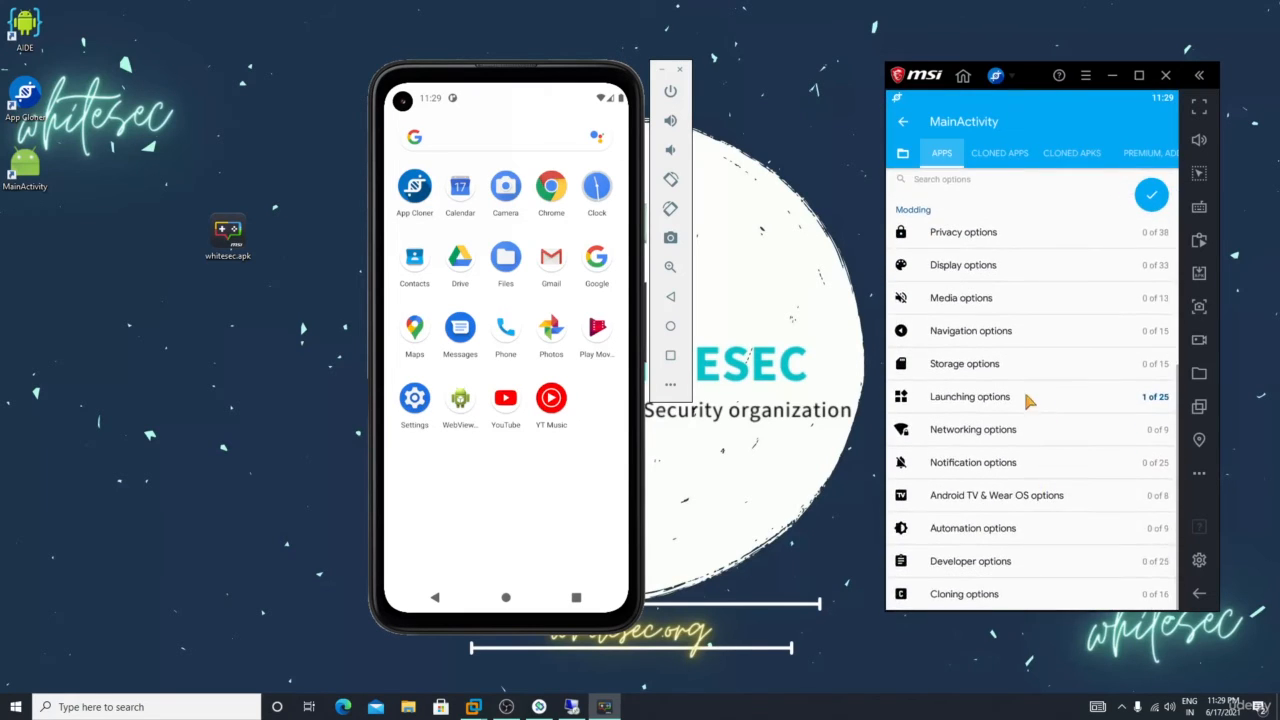
- Keep headphone-event launching on for chrome1 and start building the clone, reaching the warning
{"action": "left_click", "coordinate": [968, 396]}
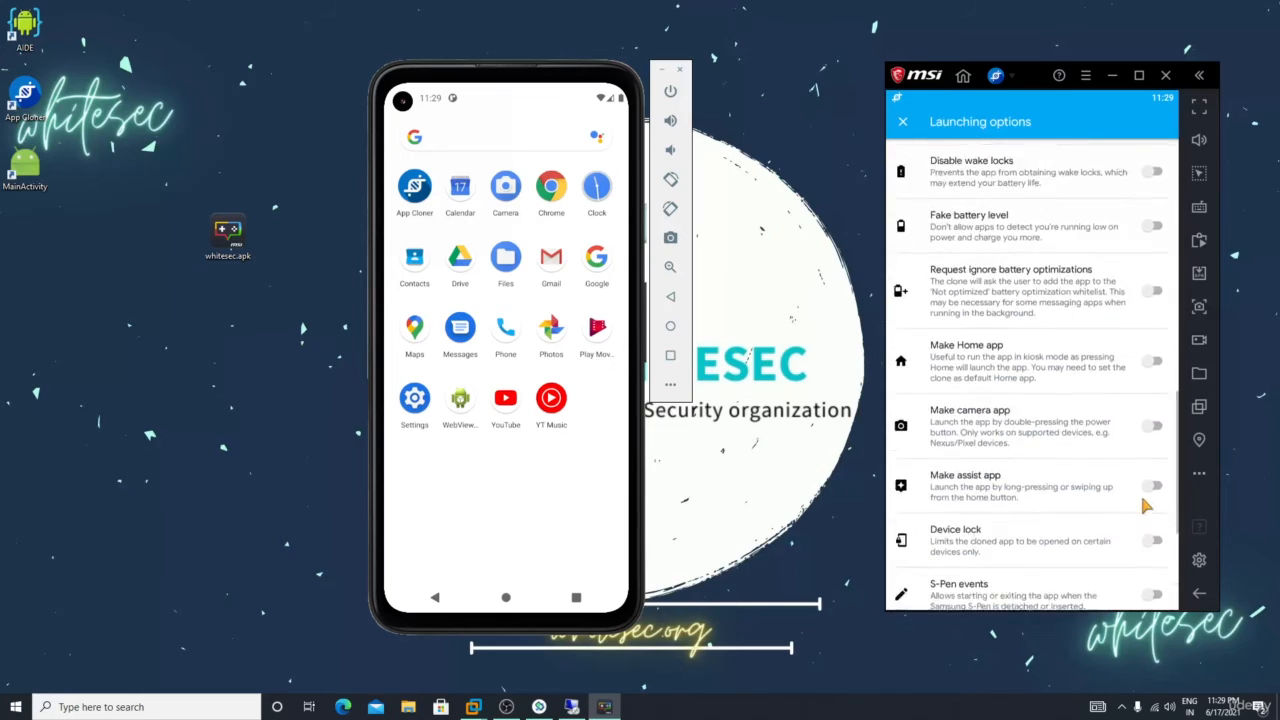
{"action": "scroll", "scroll_direction": "down", "scroll_amount": 3}
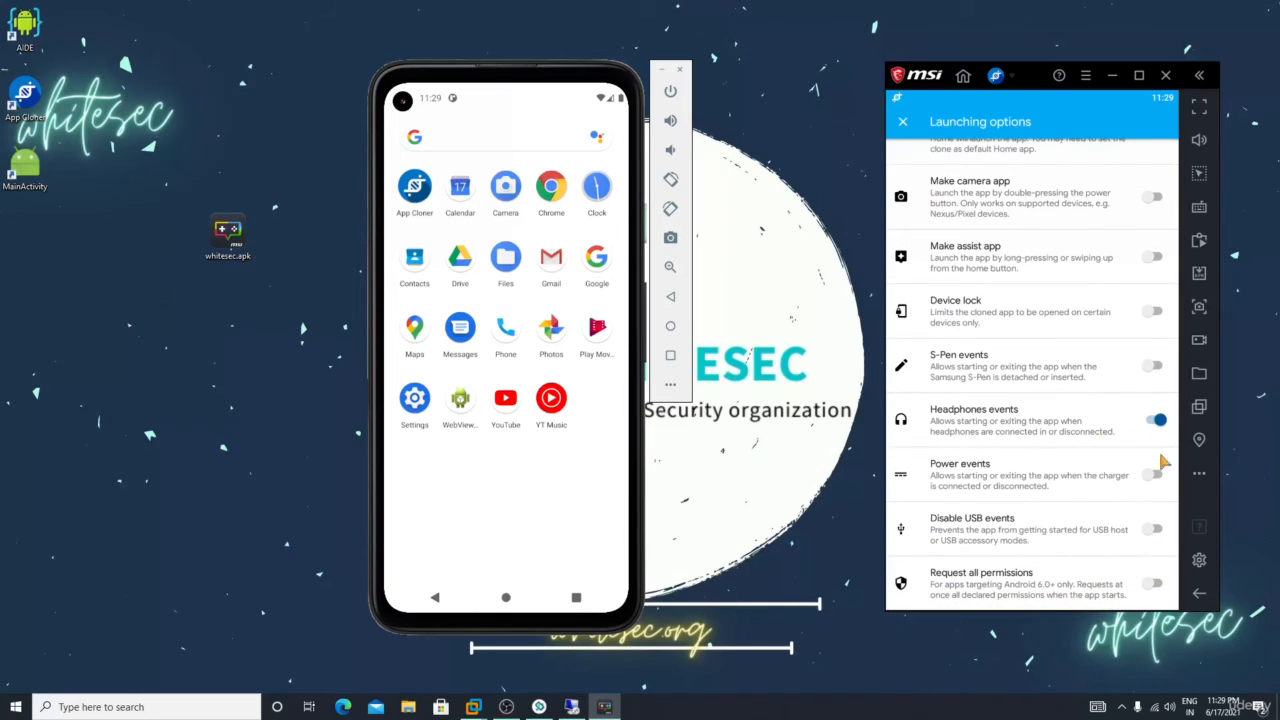
{"action": "left_click", "coordinate": [902, 122]}
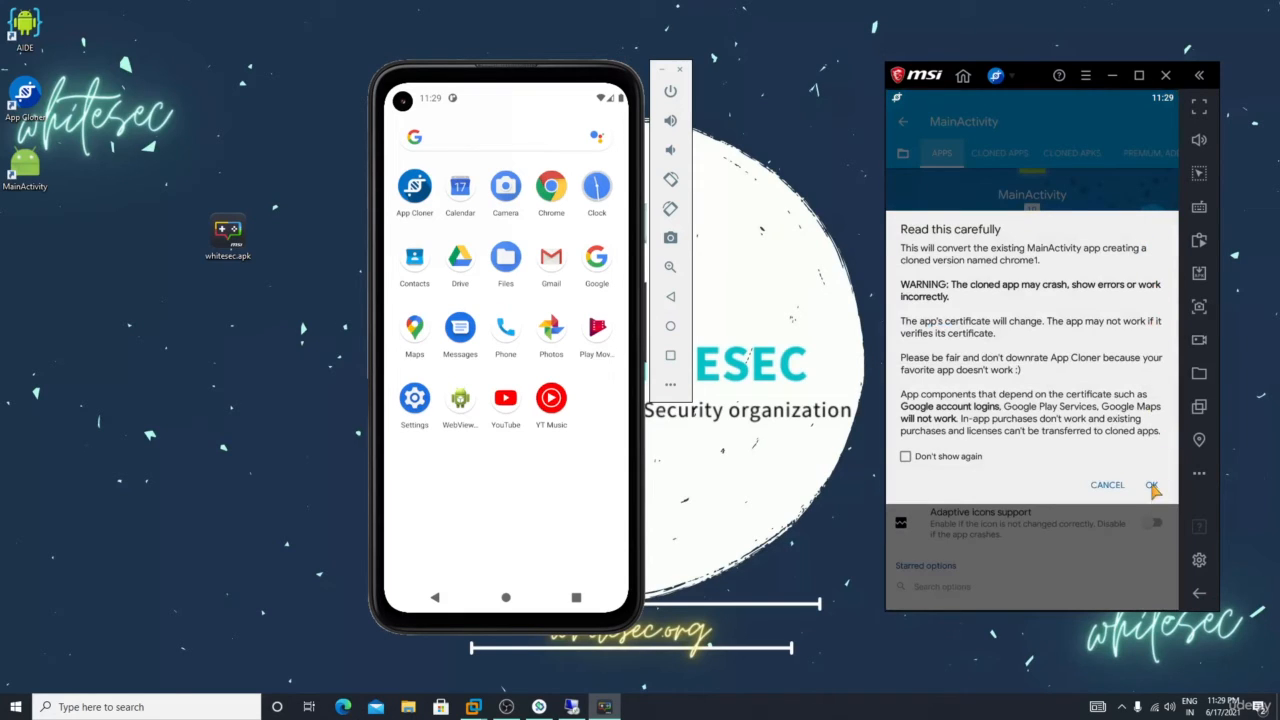
- Accept the cloning warning and install the resulting chrome1 app
{"action": "left_click", "coordinate": [1152, 486]}
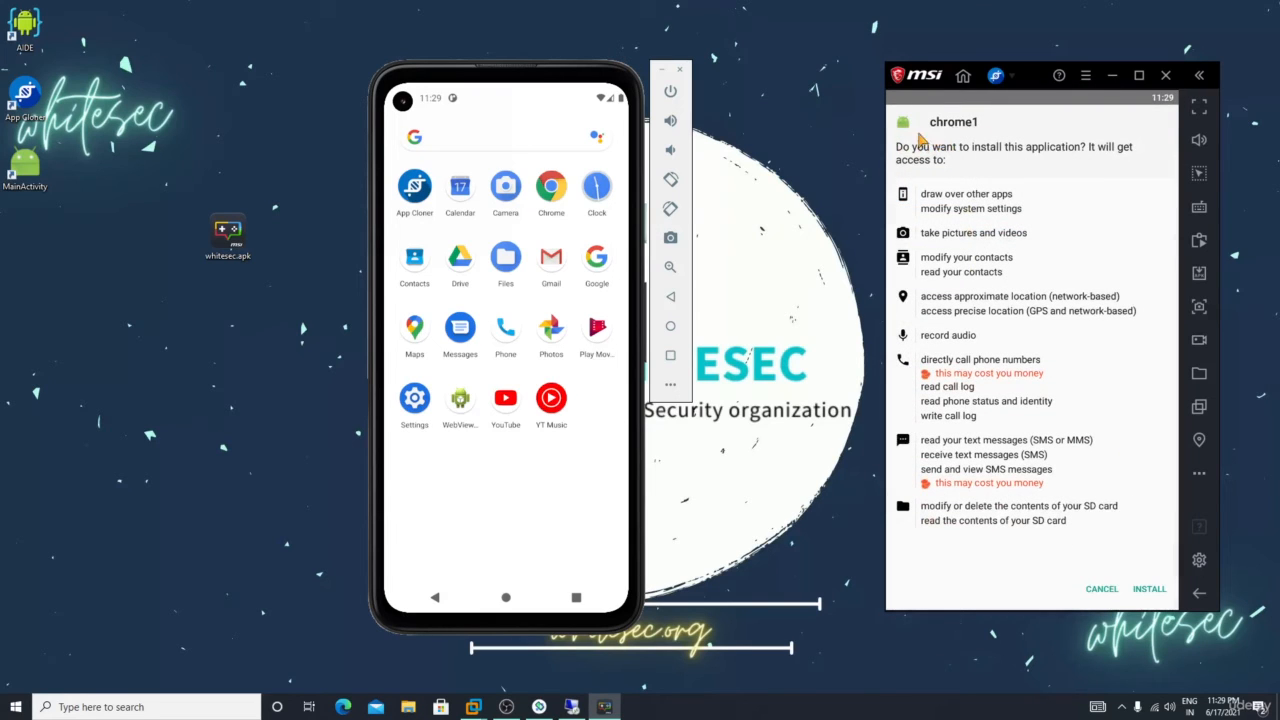
{"action": "left_click", "coordinate": [1148, 588]}
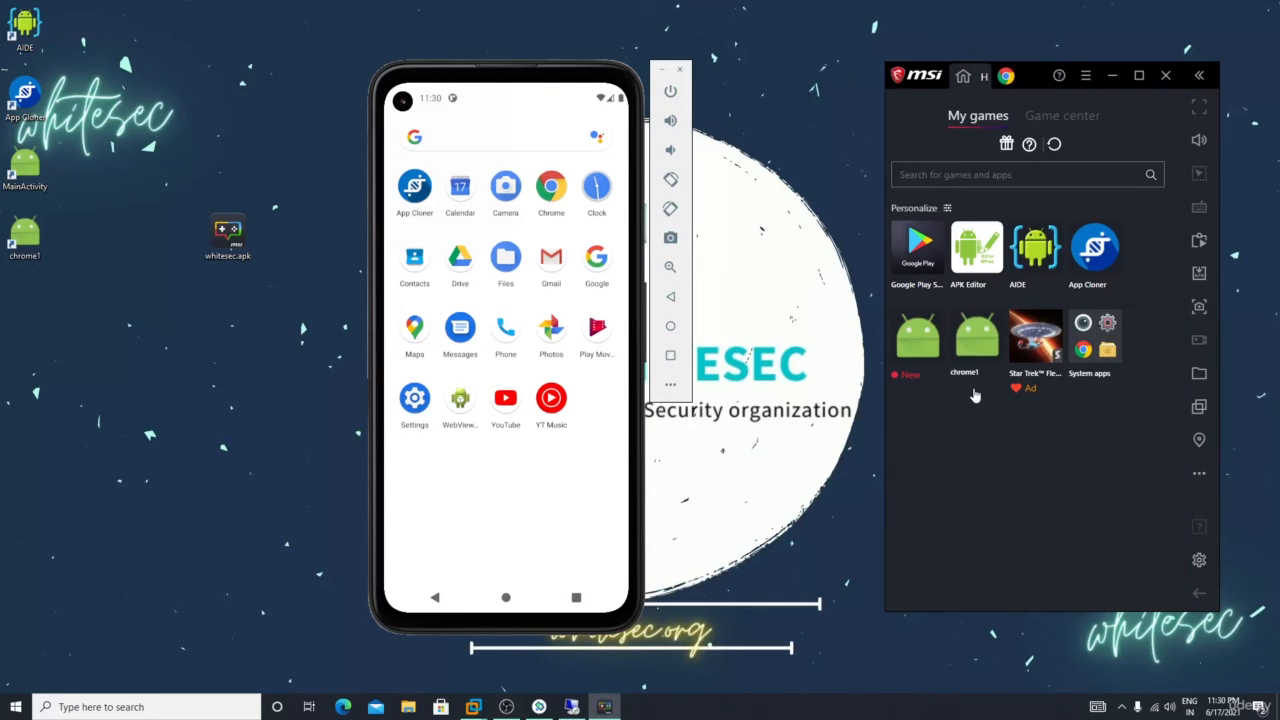
{"action": "mouse_move", "coordinate": [980, 374]}
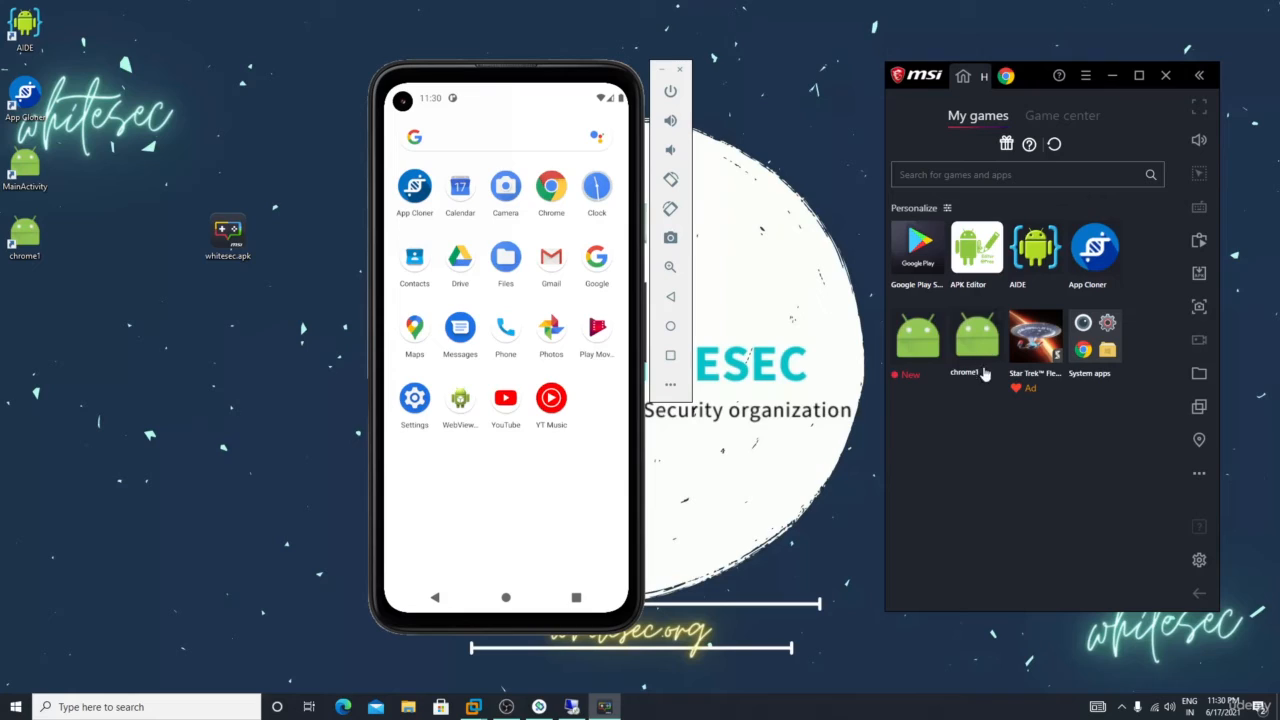
{"action": "mouse_move", "coordinate": [968, 412]}
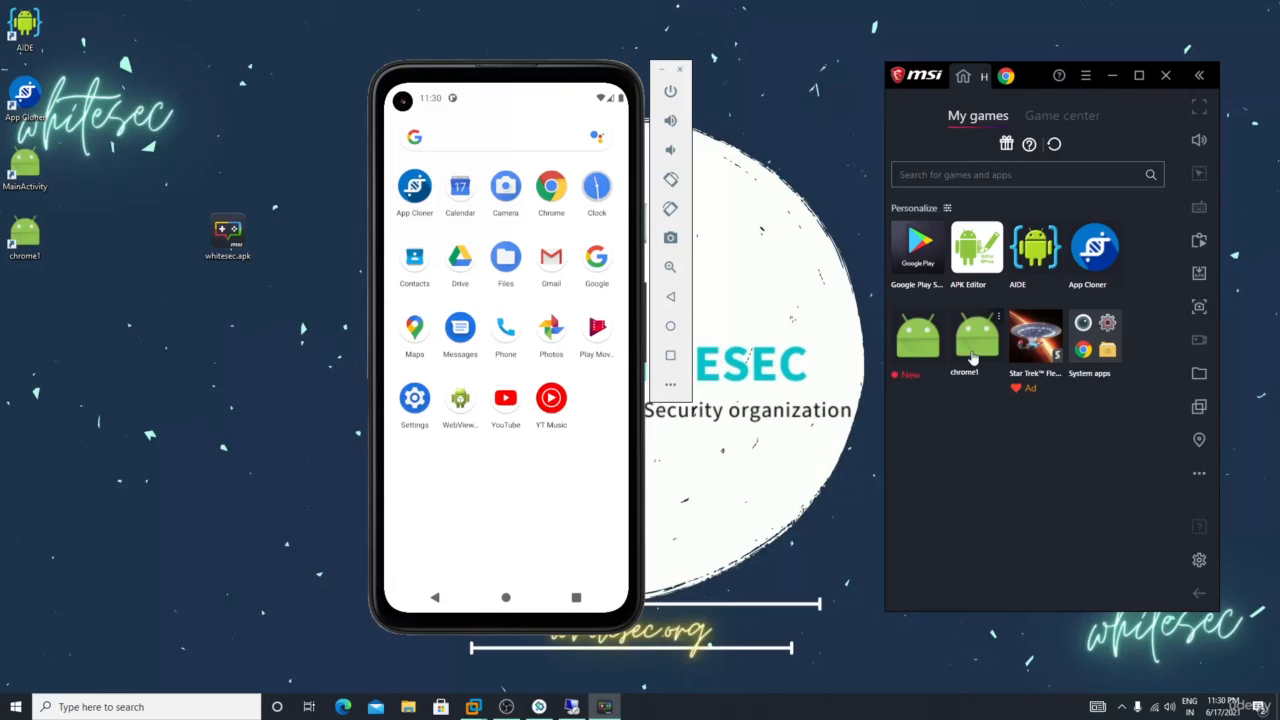
{"action": "mouse_move", "coordinate": [890, 420]}
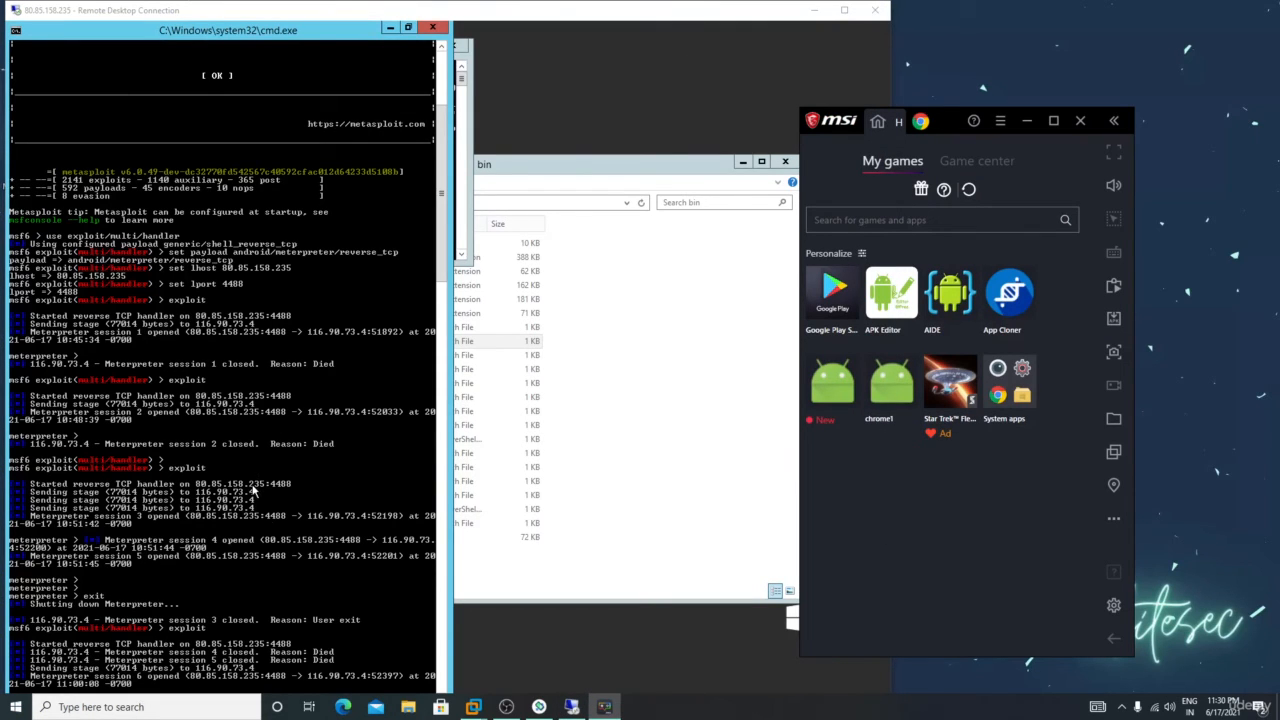
{"action": "mouse_move", "coordinate": [892, 536]}
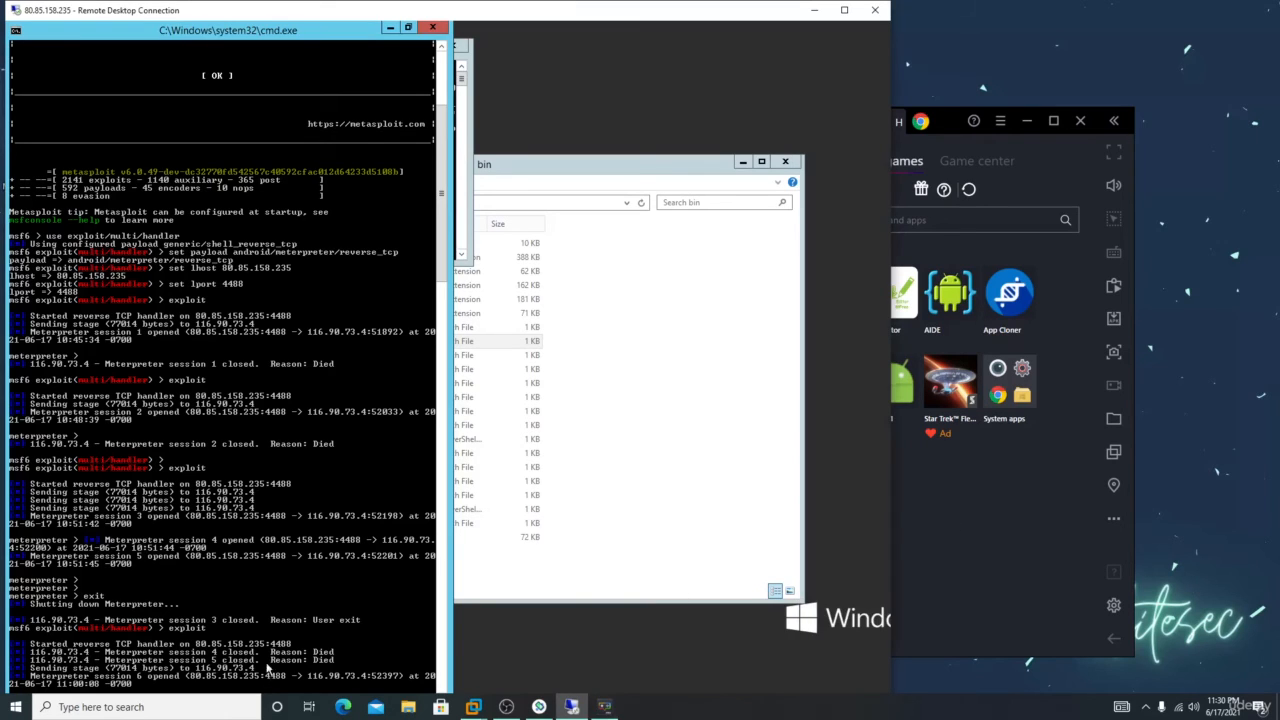
{"action": "mouse_move", "coordinate": [416, 32]}
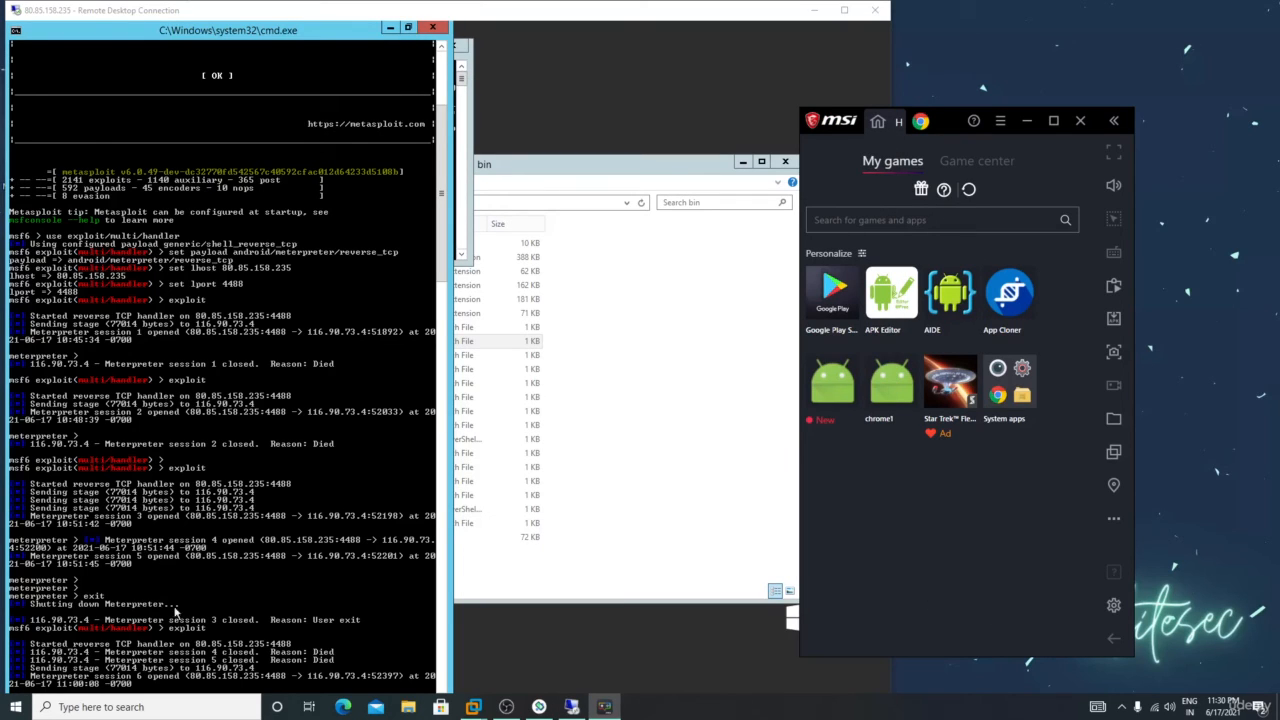
{"action": "mouse_move", "coordinate": [908, 690]}
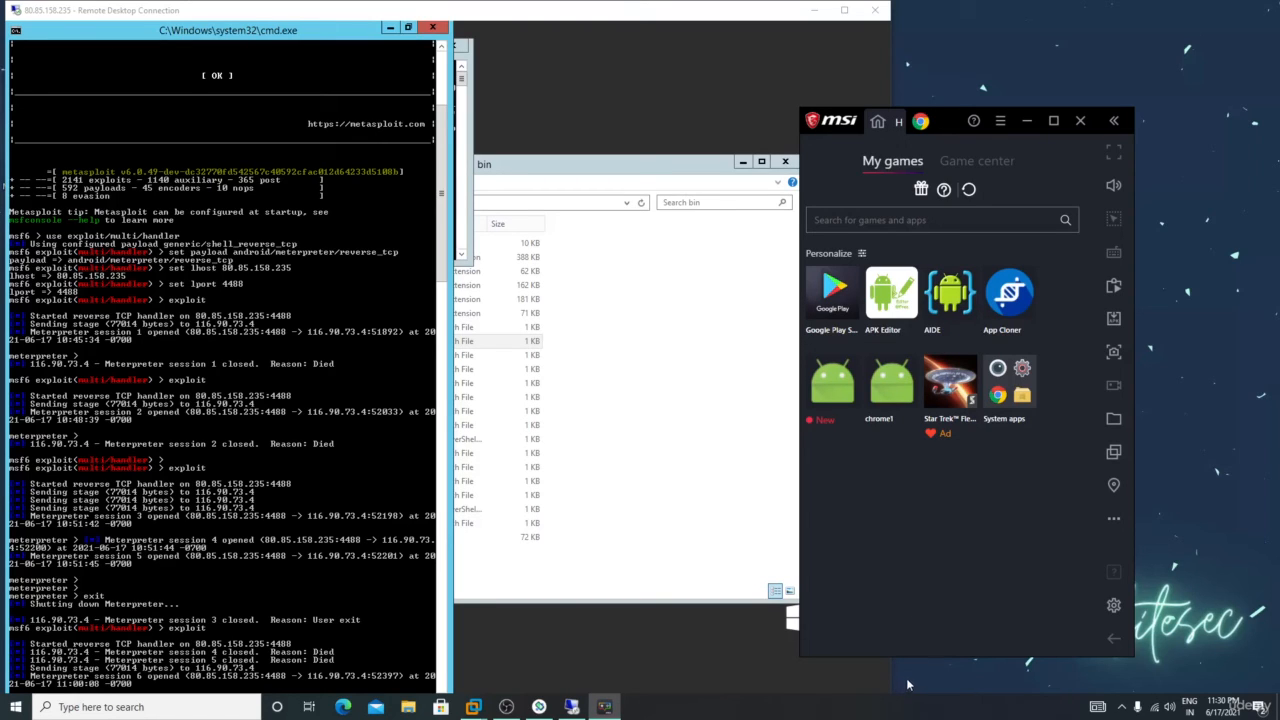
{"action": "mouse_move", "coordinate": [520, 576]}
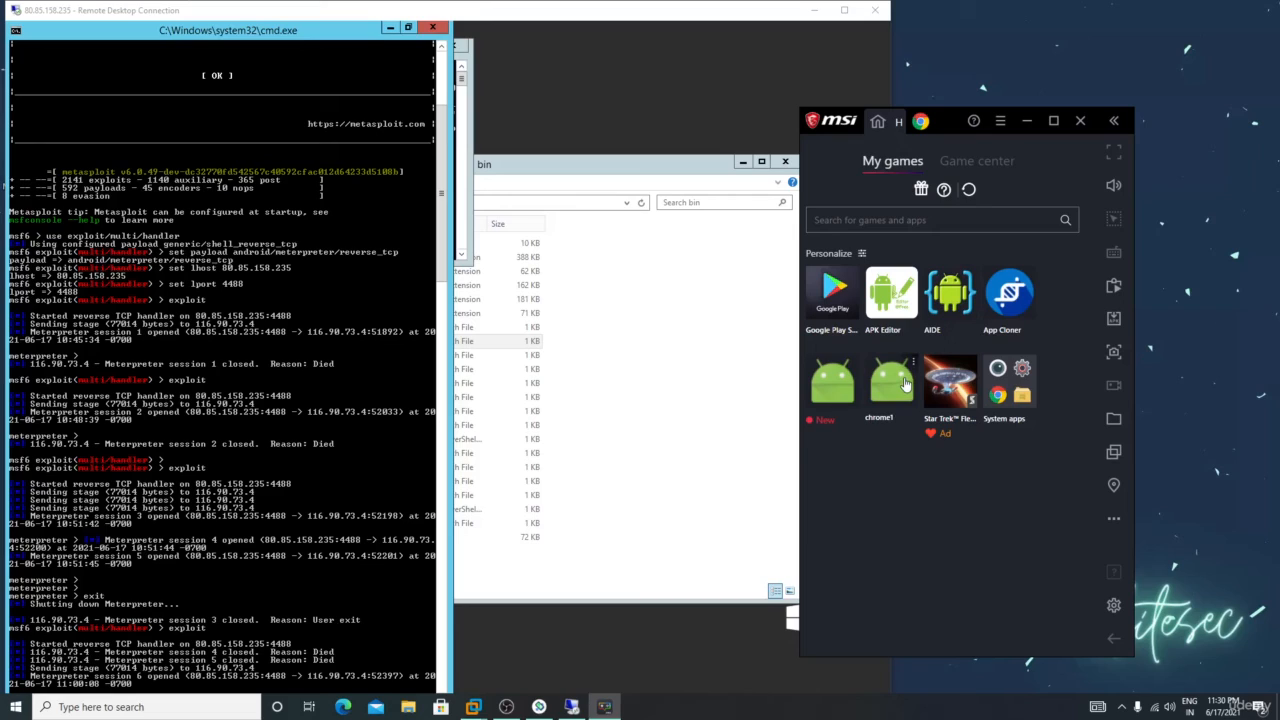
{"action": "mouse_move", "coordinate": [824, 510]}
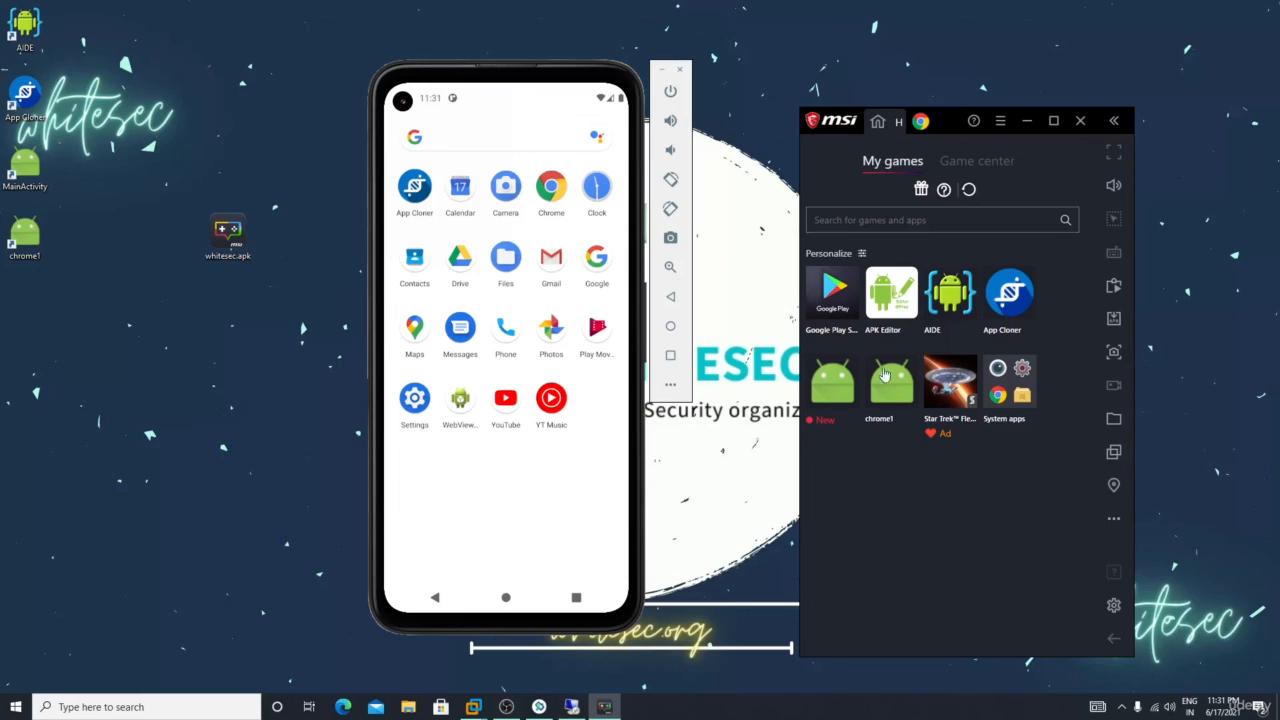
{"action": "mouse_move", "coordinate": [918, 688]}
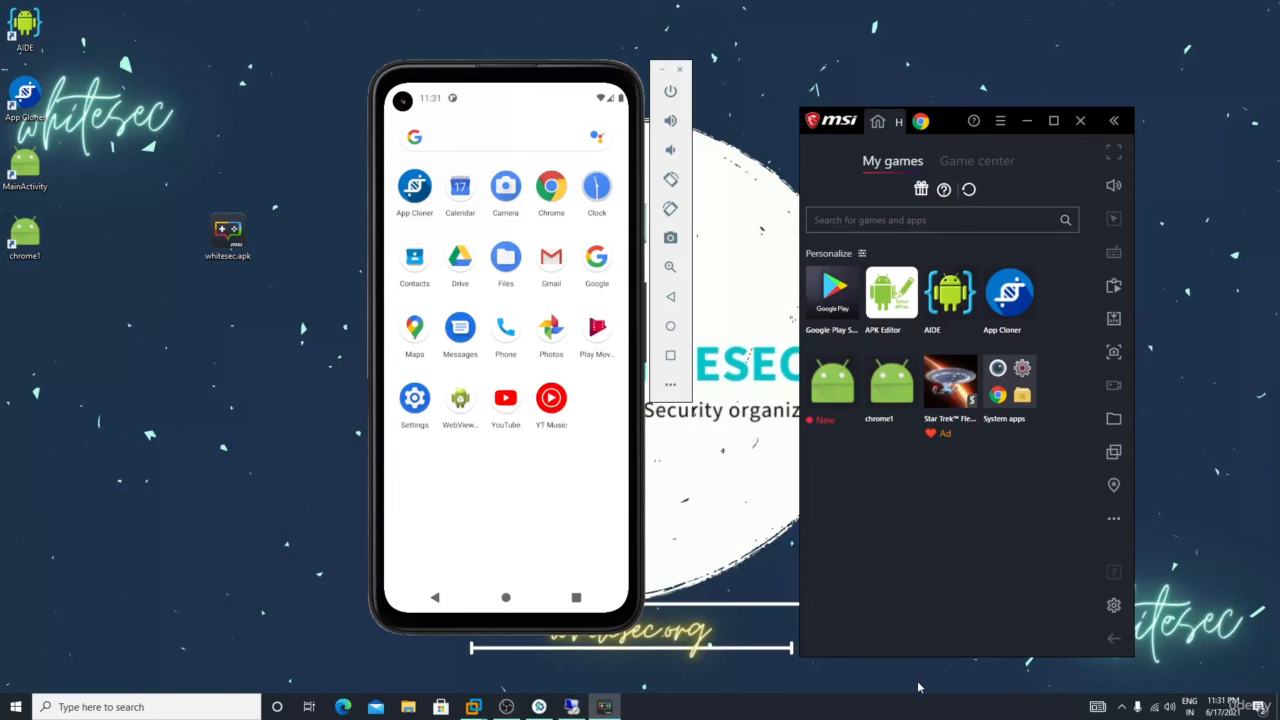
{"action": "mouse_move", "coordinate": [896, 652]}
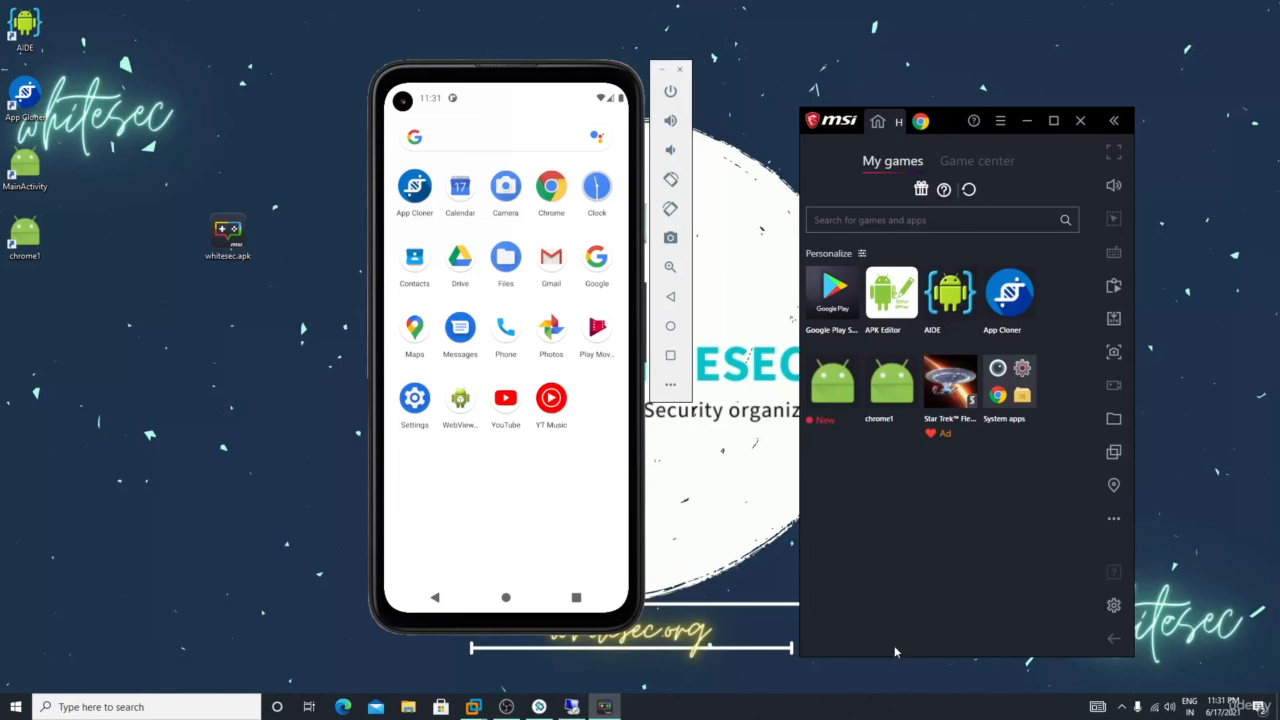